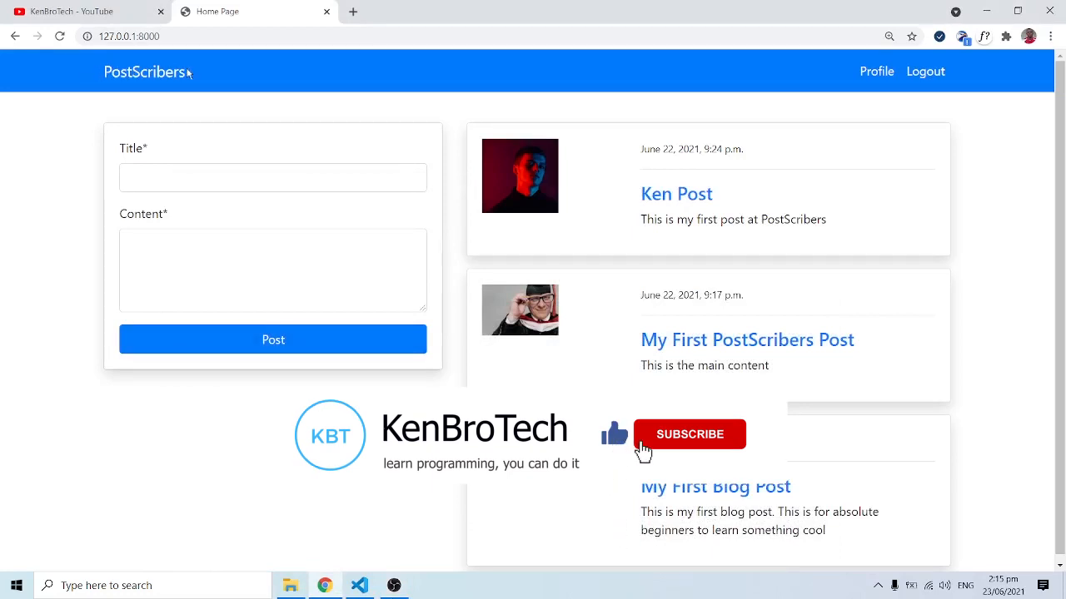
- Log out of PostScribers and go to the login page
{"action": "left_click", "coordinate": [689, 434]}
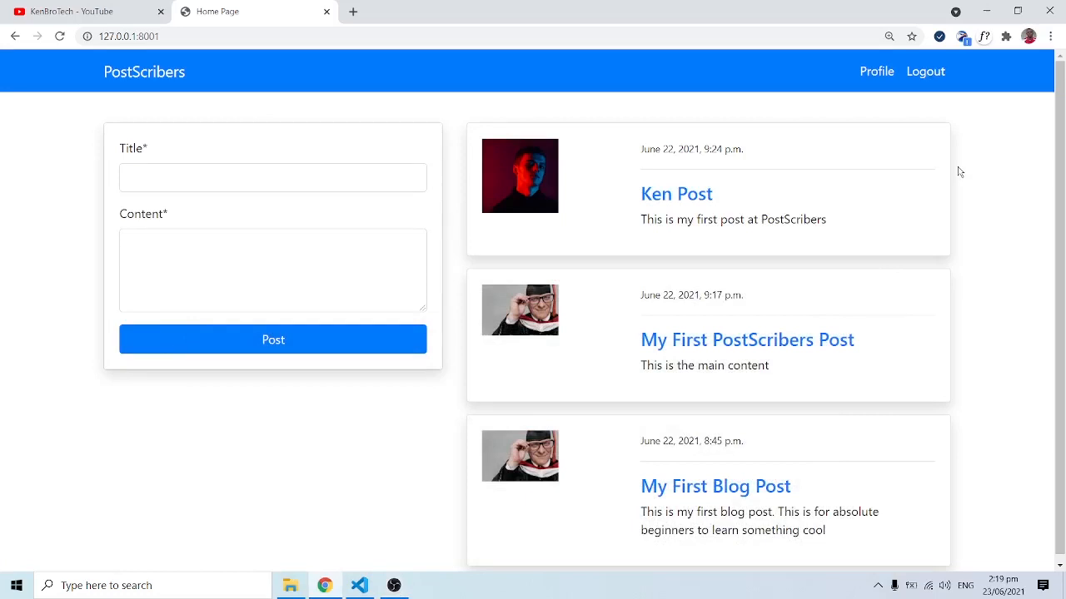
{"action": "mouse_move", "coordinate": [925, 71]}
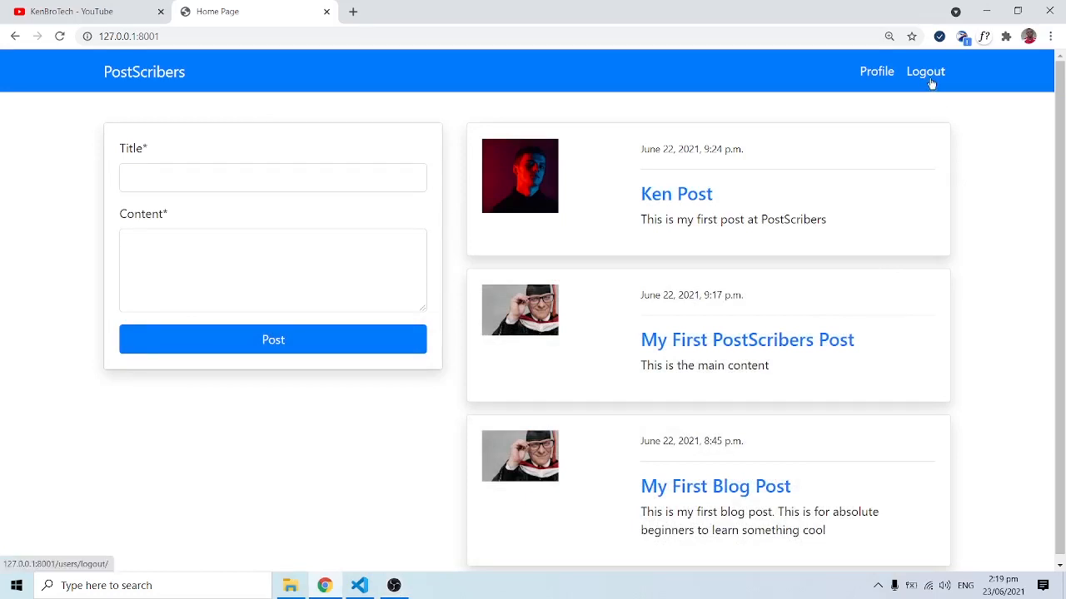
{"action": "left_click", "coordinate": [925, 70]}
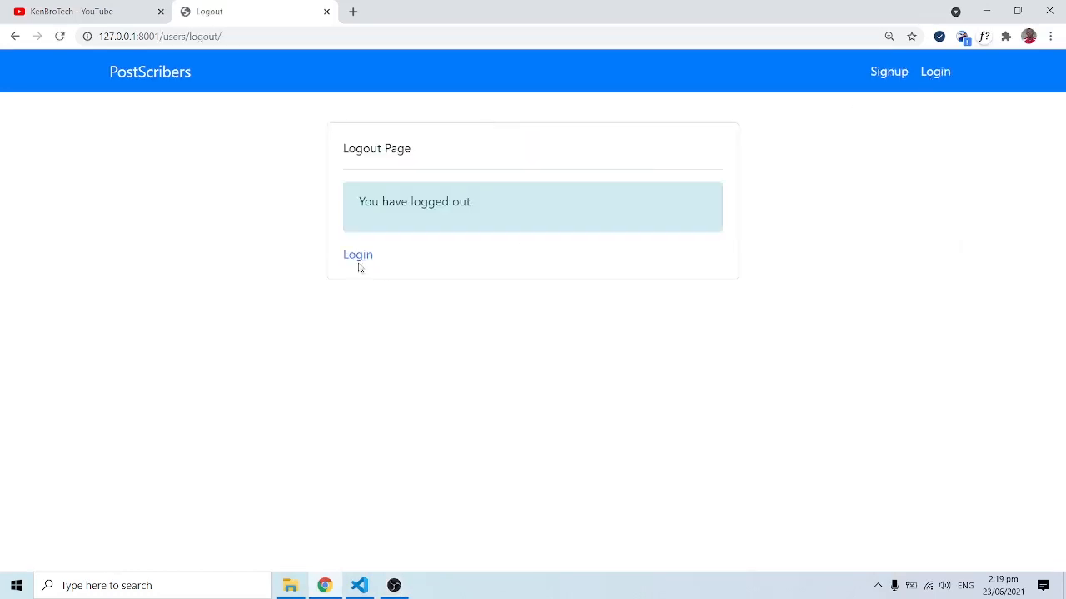
{"action": "left_click", "coordinate": [357, 254]}
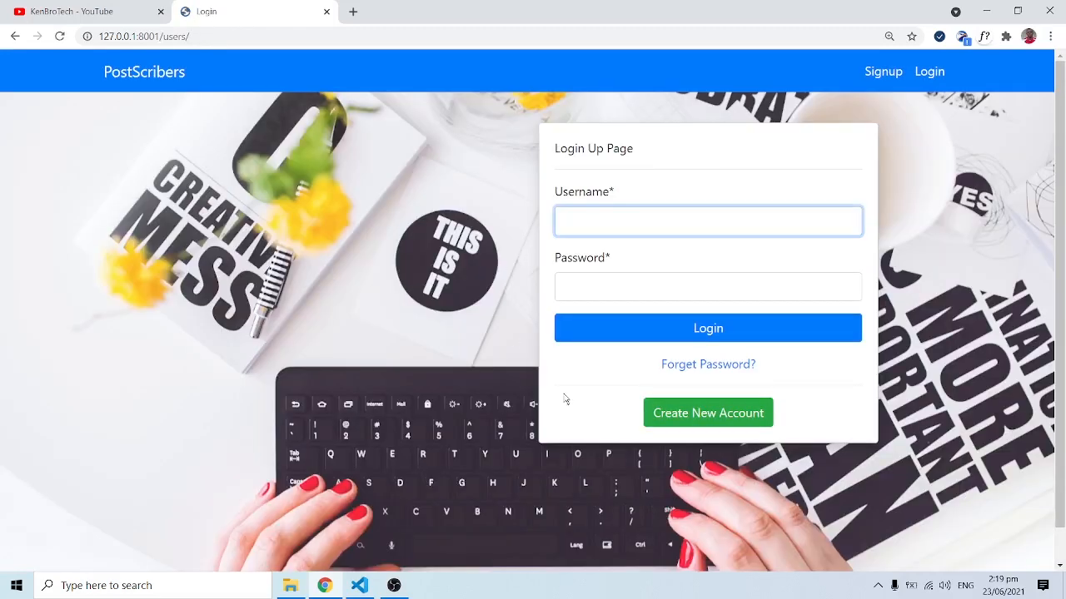
{"action": "mouse_move", "coordinate": [612, 204]}
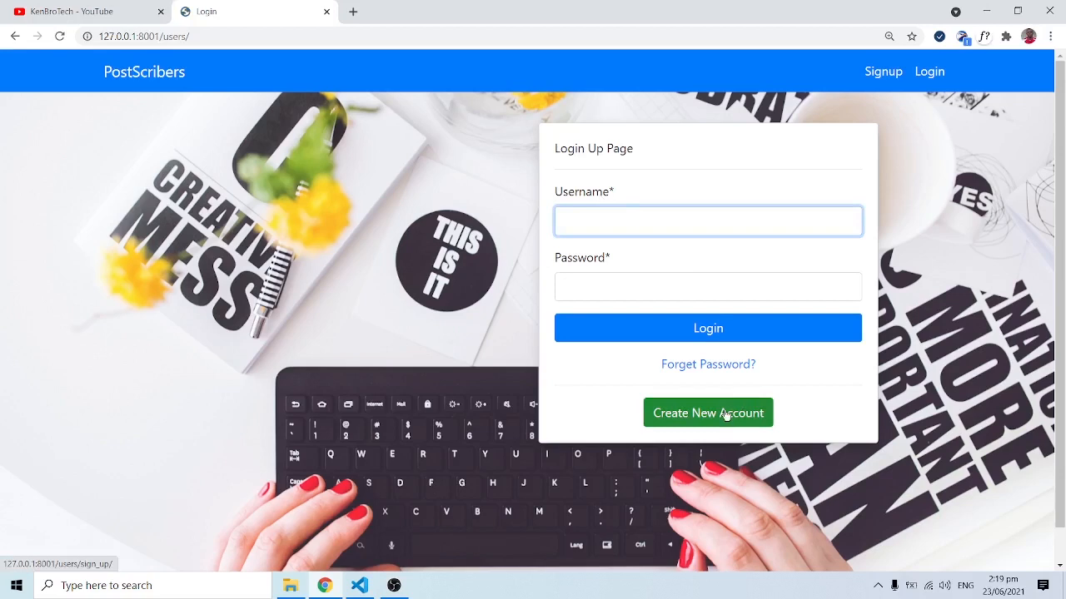
- Start a new account with username Josh and a gmail.com email address
{"action": "left_click", "coordinate": [707, 413]}
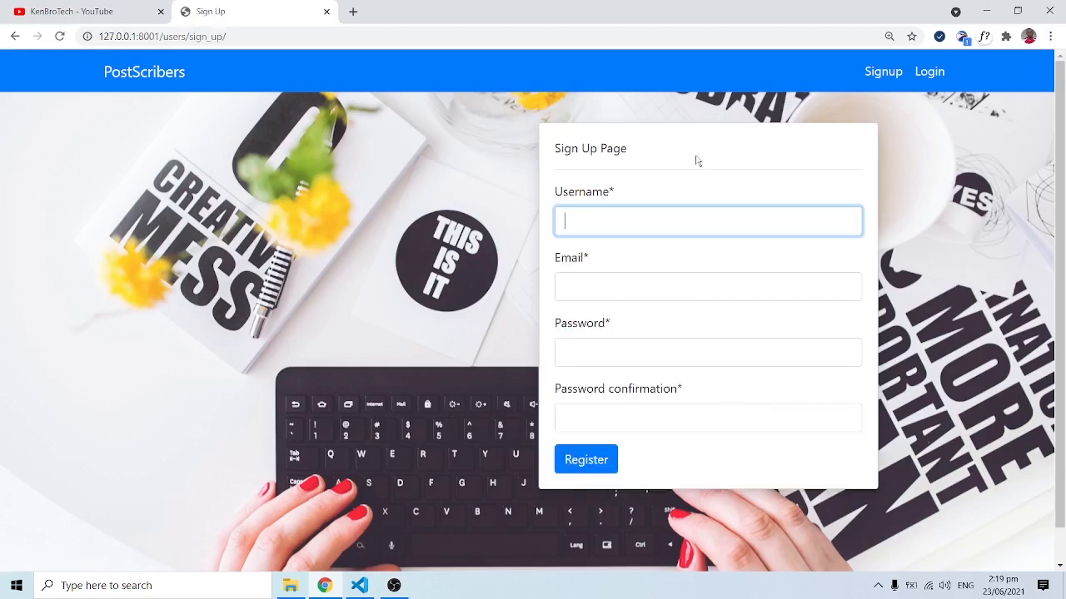
{"action": "left_click", "coordinate": [585, 459]}
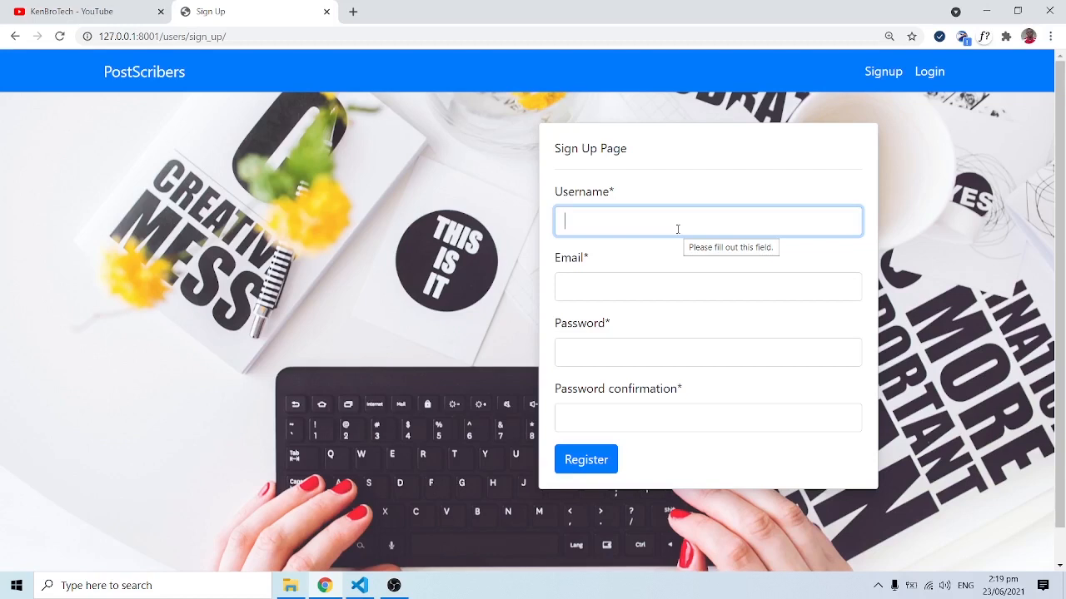
{"action": "type", "text": "Josh"}
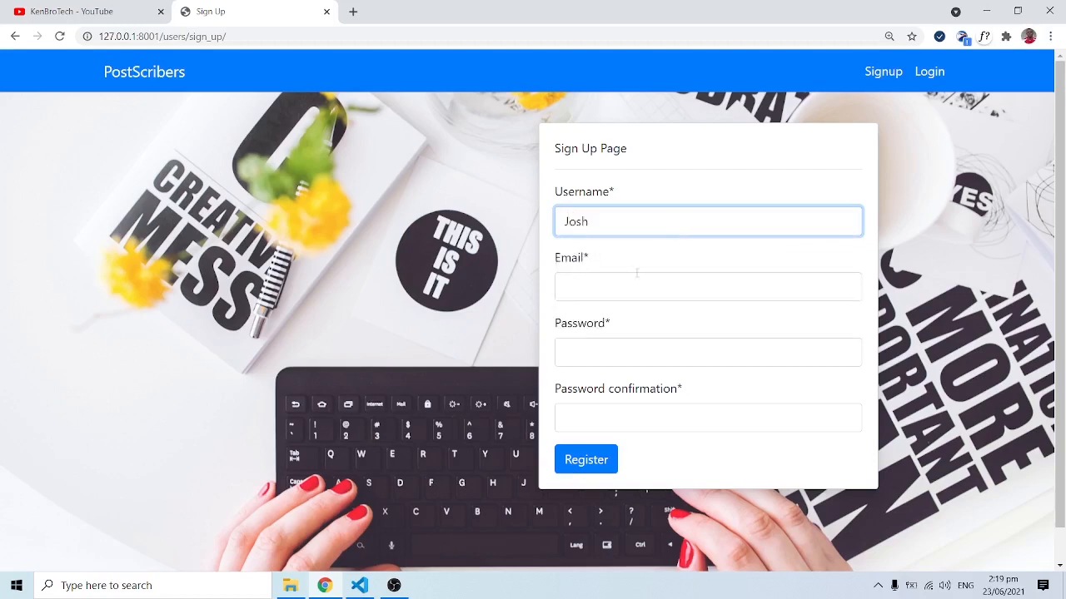
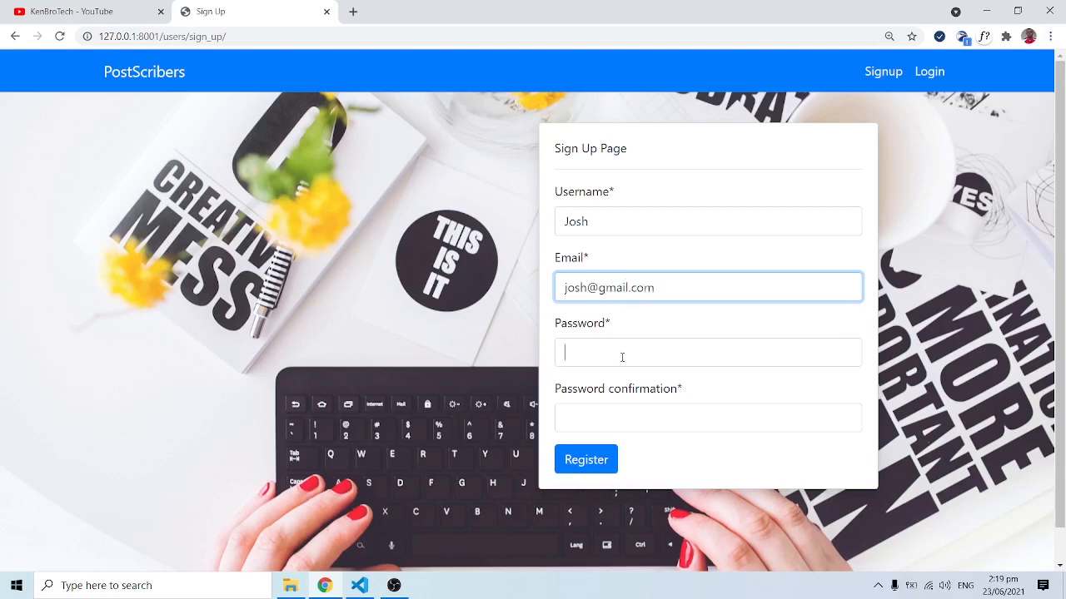
- Enter the password and its confirmation, then register the account
{"action": "left_click", "coordinate": [707, 351]}
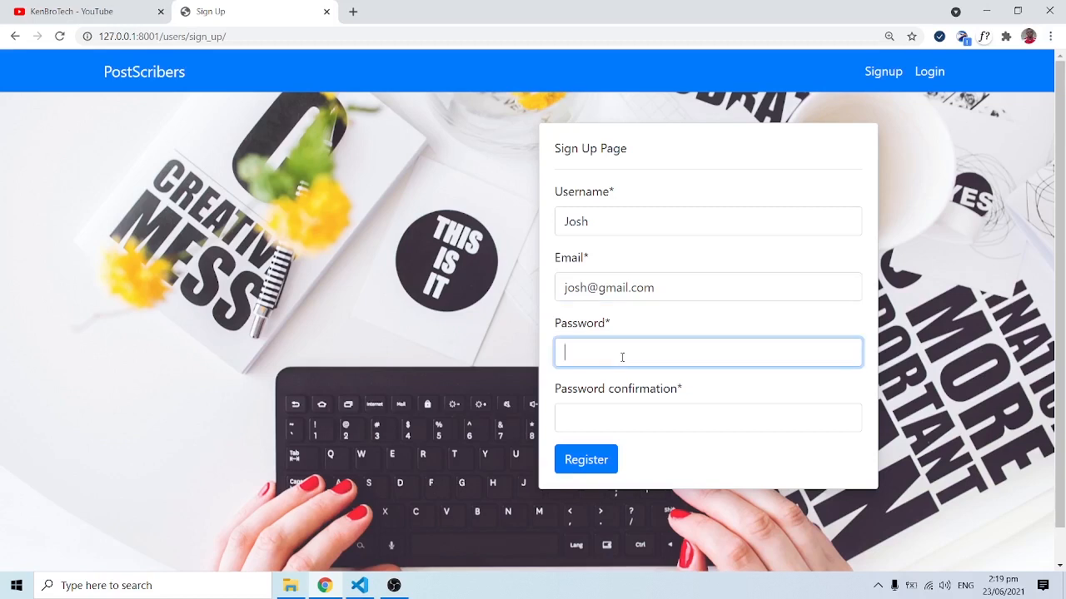
{"action": "type", "text": "password"}
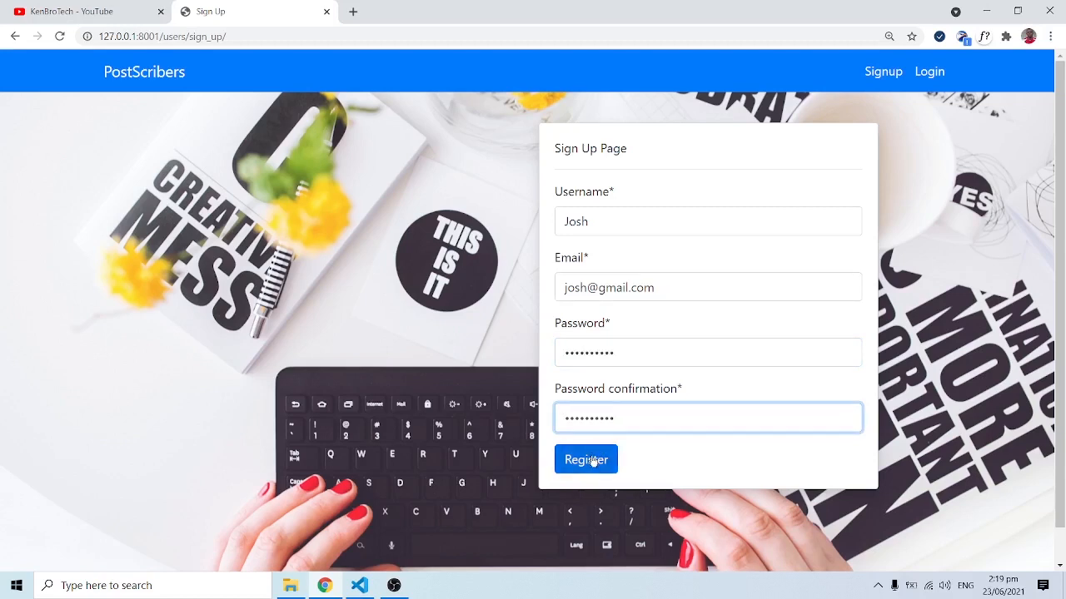
{"action": "left_click", "coordinate": [585, 459]}
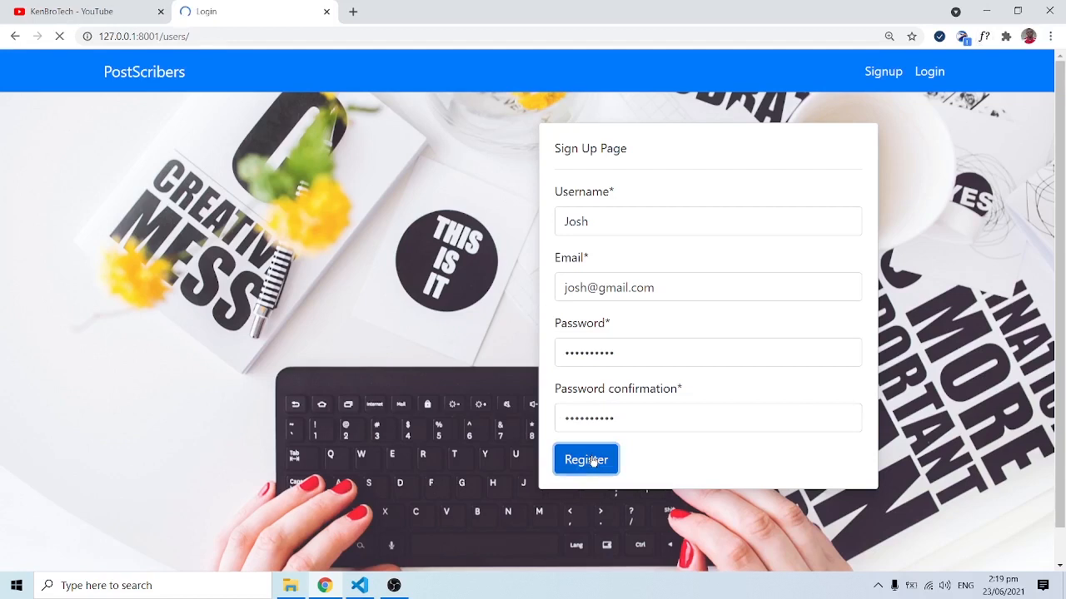
- Sign in as the new Josh account using the autocompleted username and saved password
{"action": "left_click", "coordinate": [929, 72]}
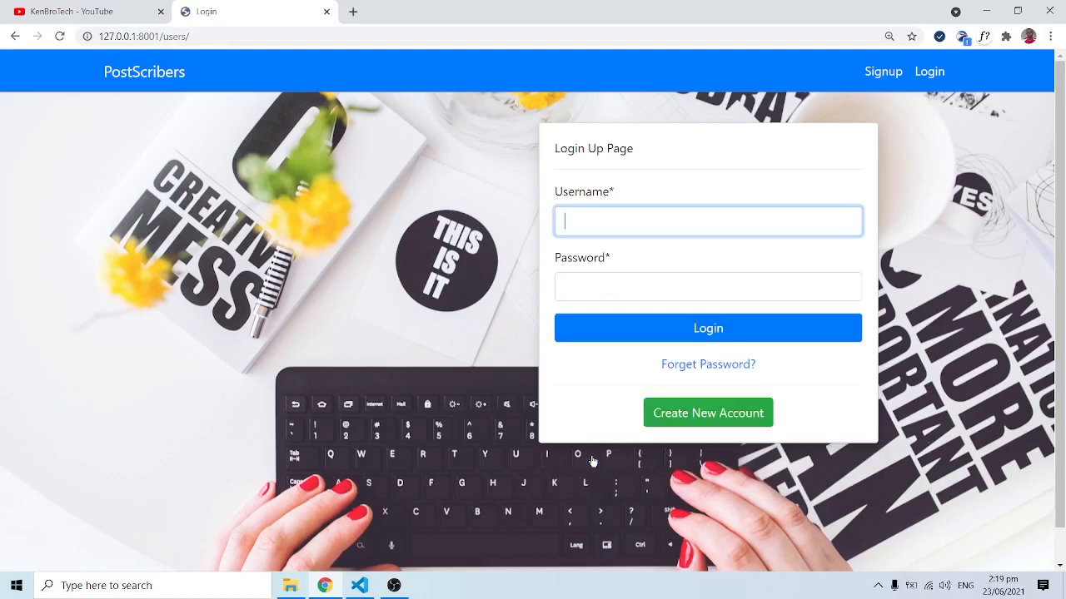
{"action": "mouse_move", "coordinate": [561, 280]}
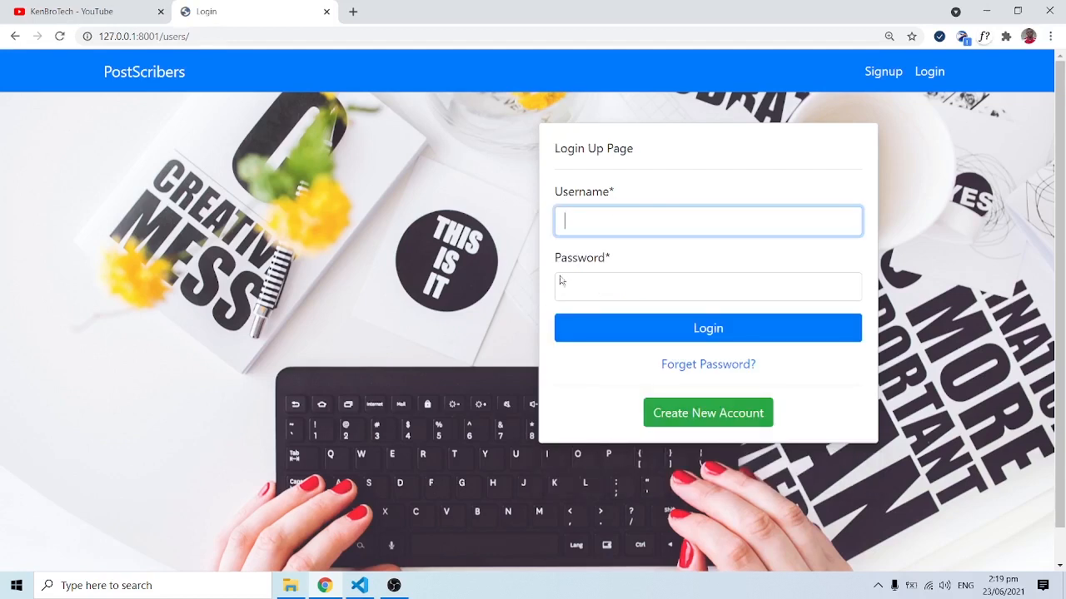
{"action": "left_click", "coordinate": [708, 327]}
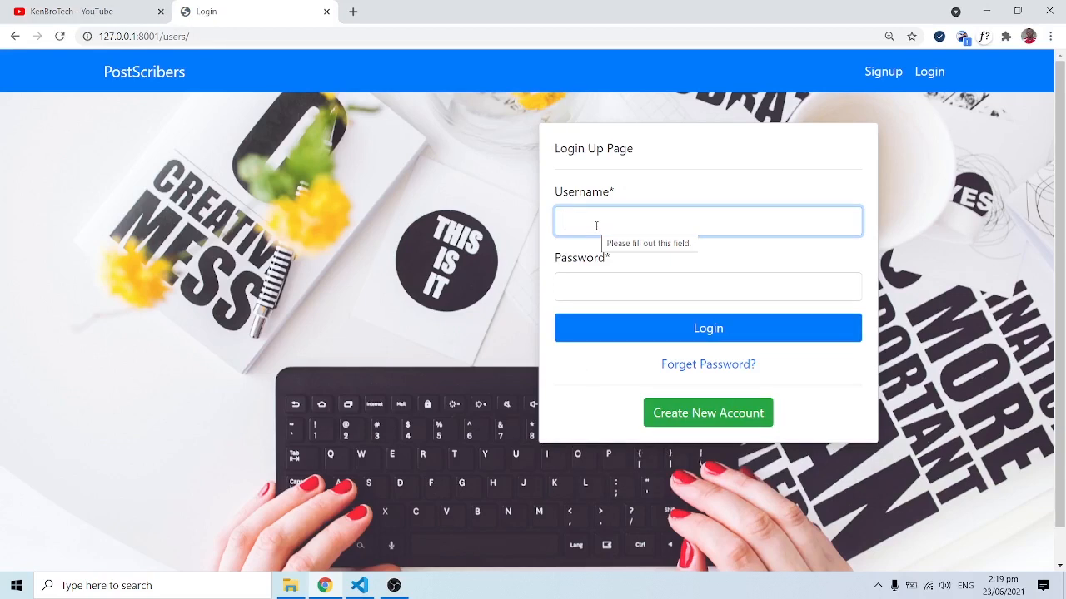
{"action": "type", "text": "J"}
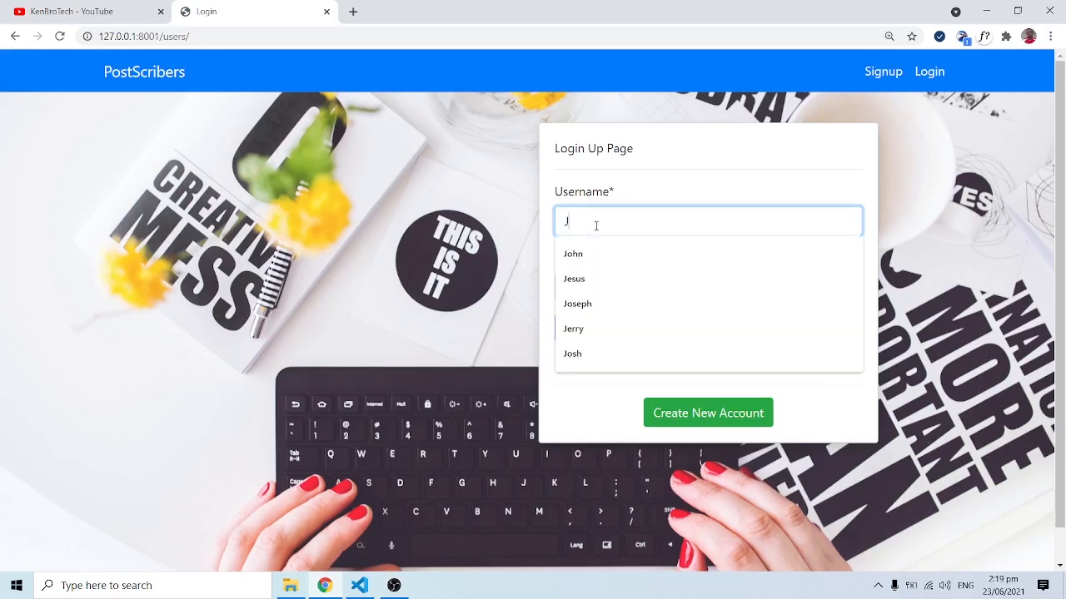
{"action": "left_click", "coordinate": [572, 353]}
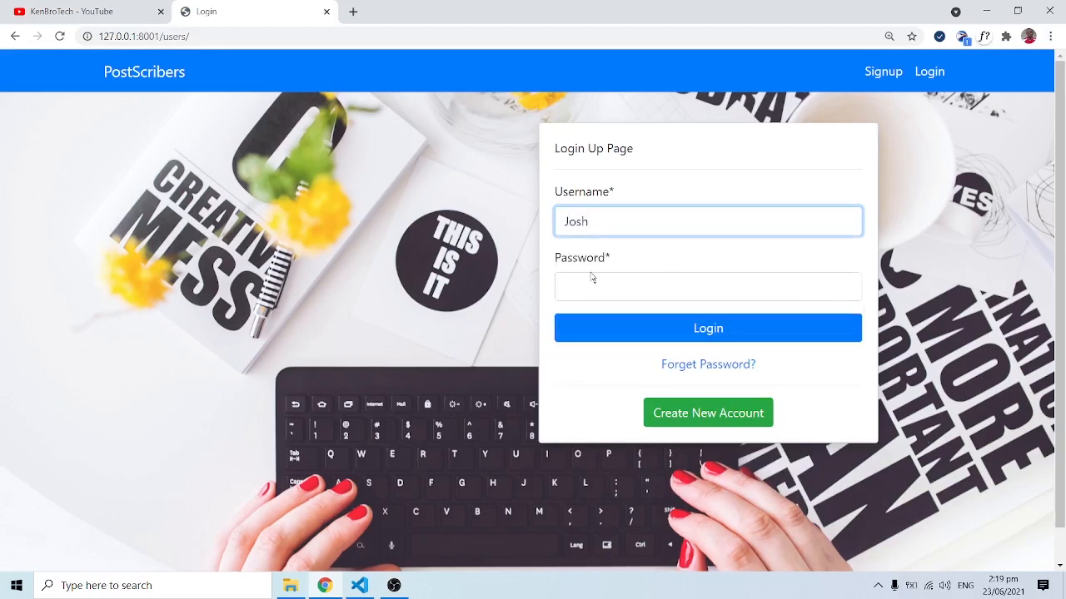
{"action": "left_click", "coordinate": [707, 286]}
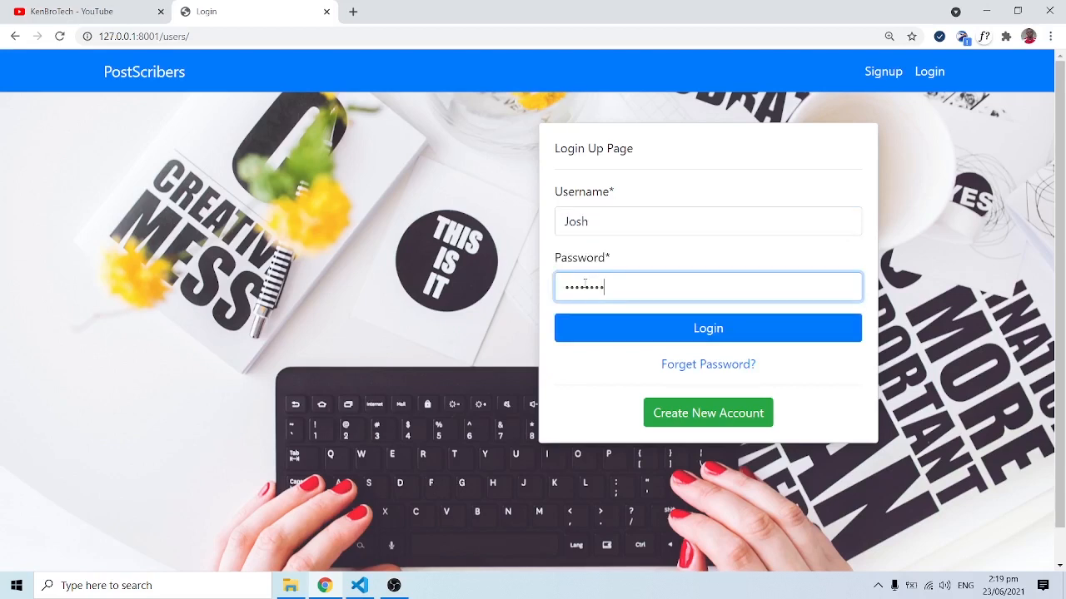
{"action": "left_click", "coordinate": [707, 328]}
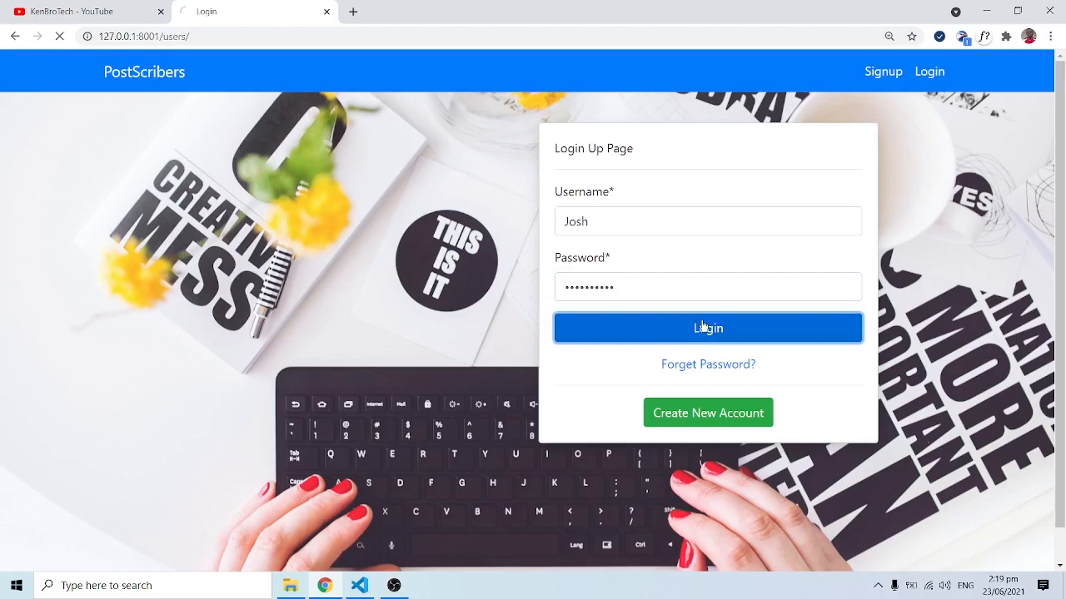
{"action": "left_click", "coordinate": [708, 327]}
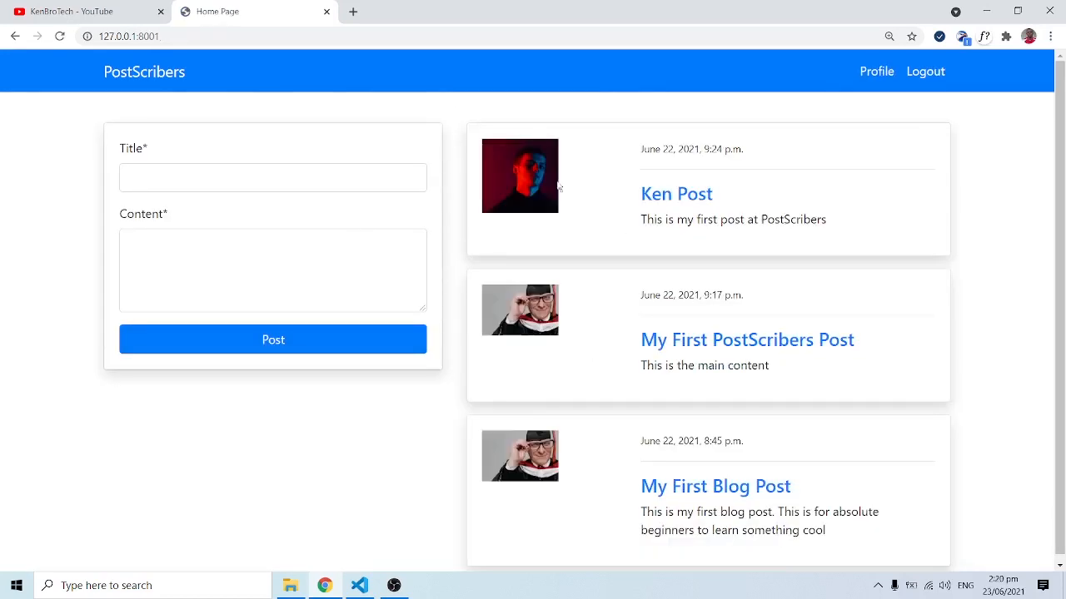
{"action": "mouse_move", "coordinate": [500, 433]}
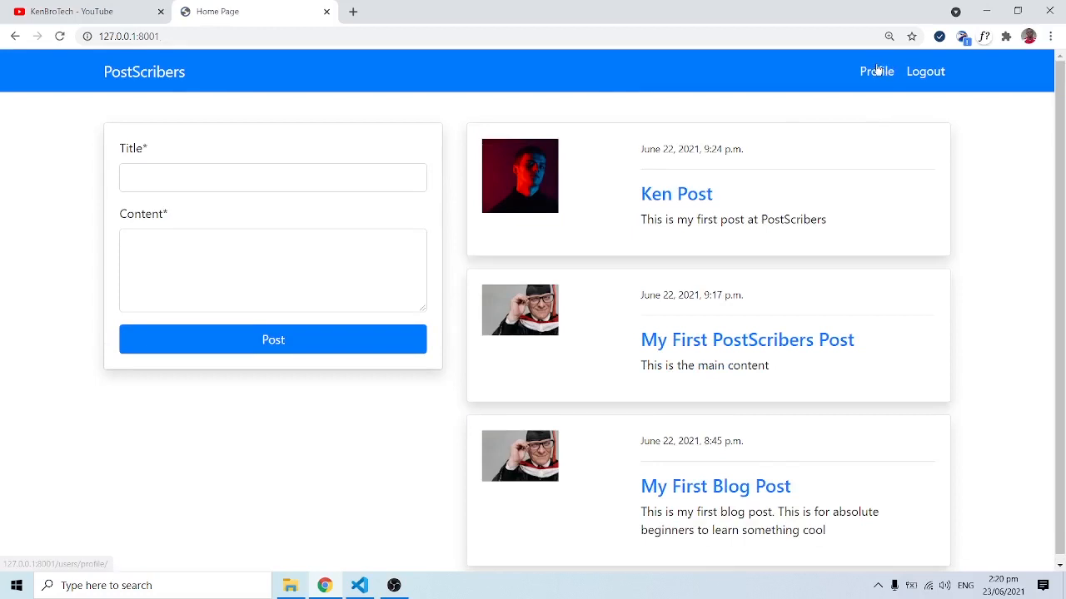
- Edit the profile so the username becomes Josh1 and confirm the change
{"action": "left_click", "coordinate": [875, 70]}
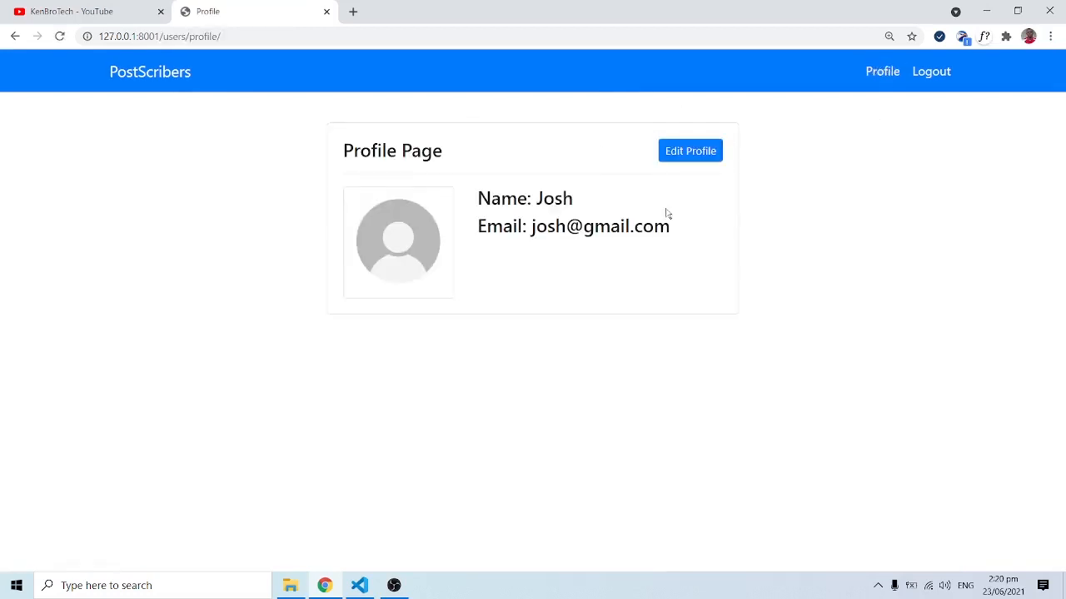
{"action": "left_click", "coordinate": [689, 151]}
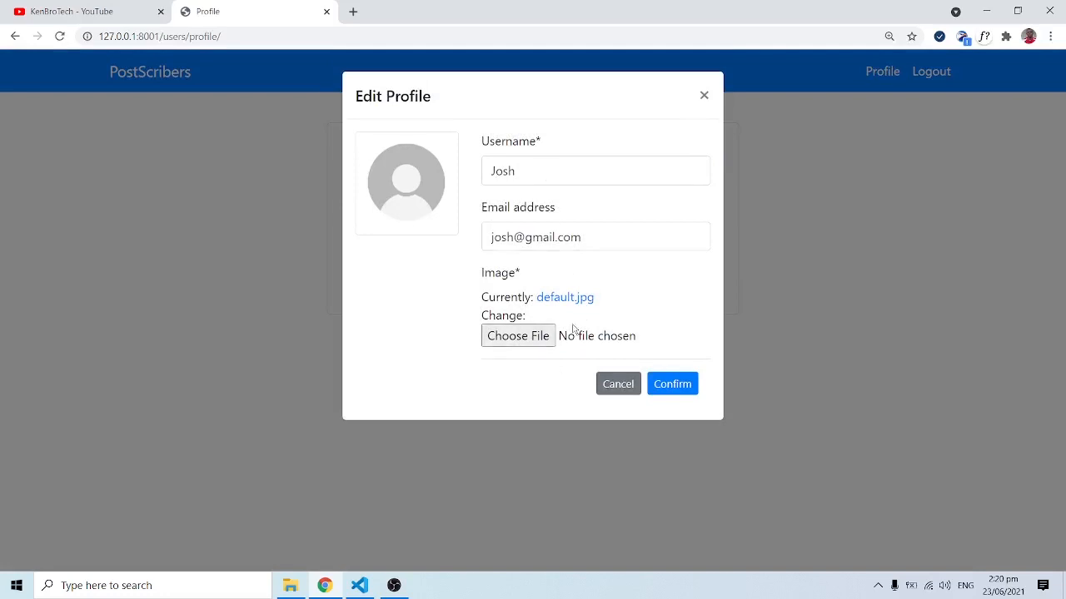
{"action": "left_click", "coordinate": [595, 171]}
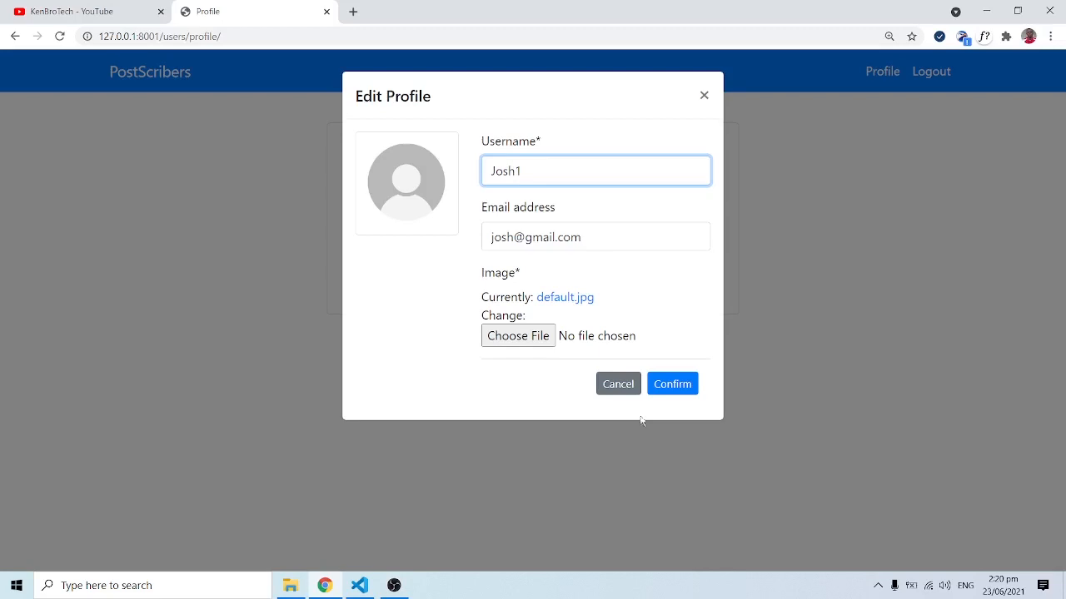
{"action": "left_click", "coordinate": [672, 383]}
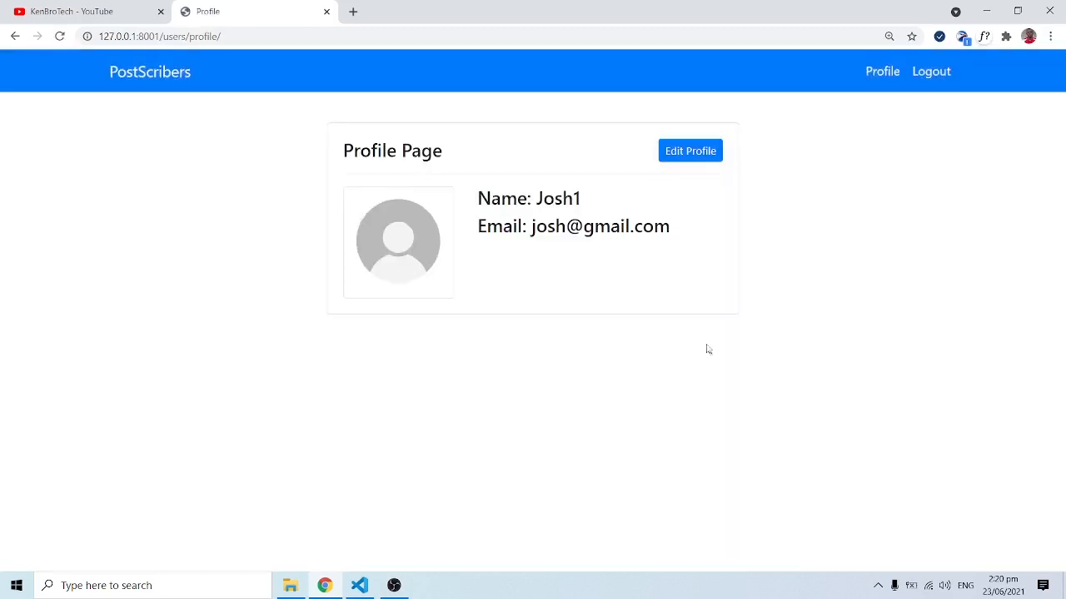
{"action": "mouse_move", "coordinate": [139, 86]}
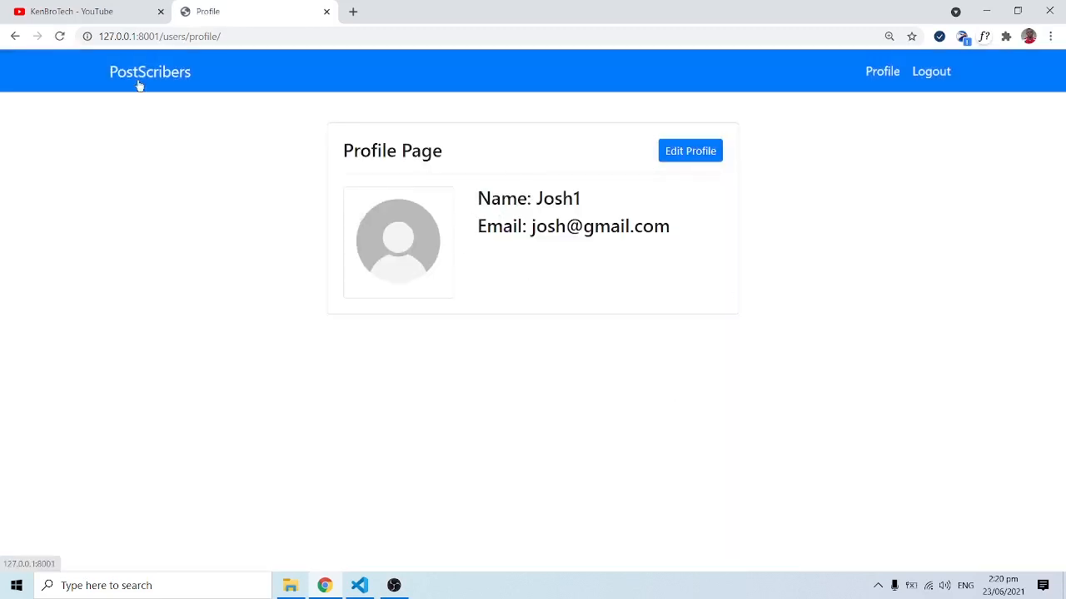
- From the home page, give the new post the title 'Josh Post'
{"action": "left_click", "coordinate": [149, 72]}
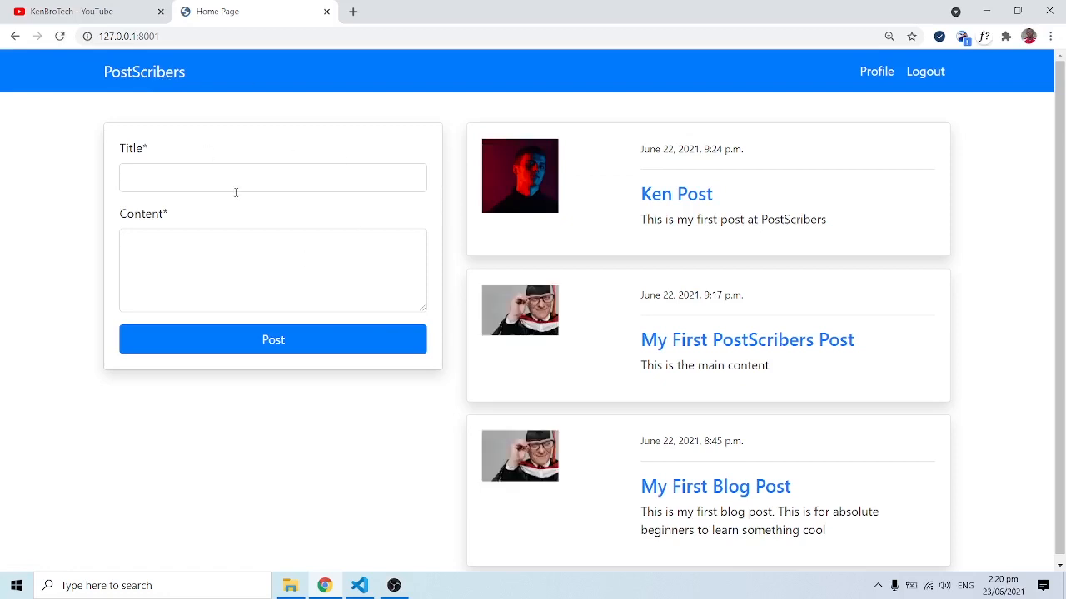
{"action": "left_click", "coordinate": [273, 177]}
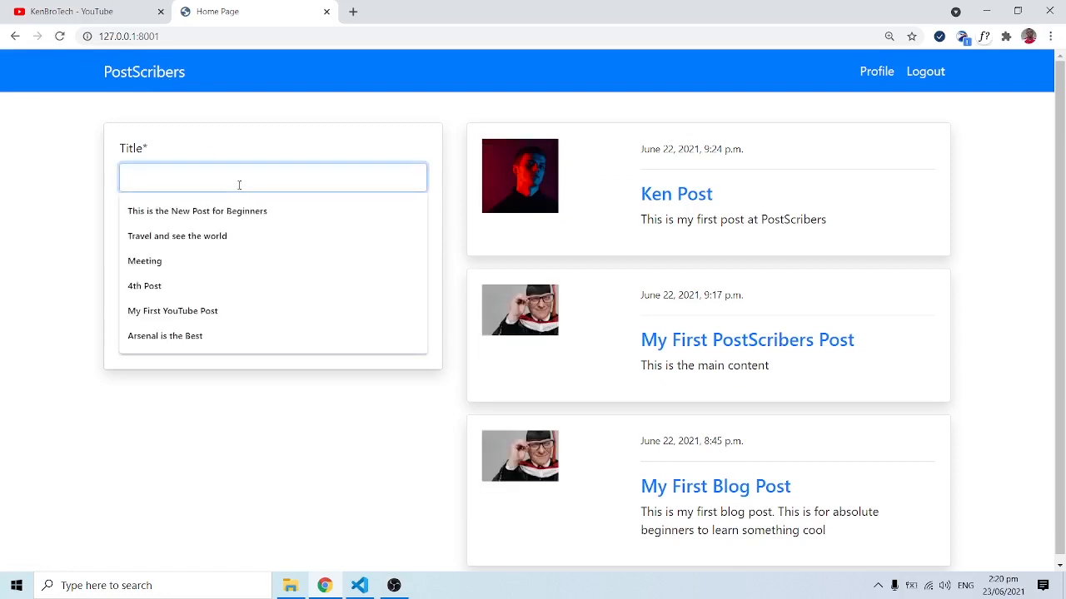
{"action": "type", "text": "Jo"}
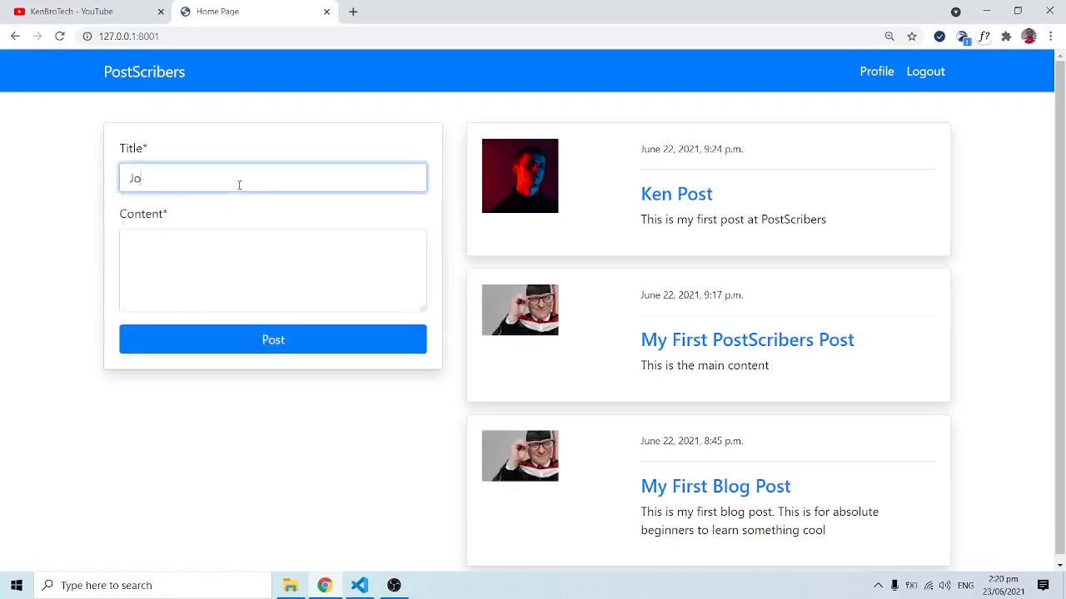
{"action": "type", "text": "s"}
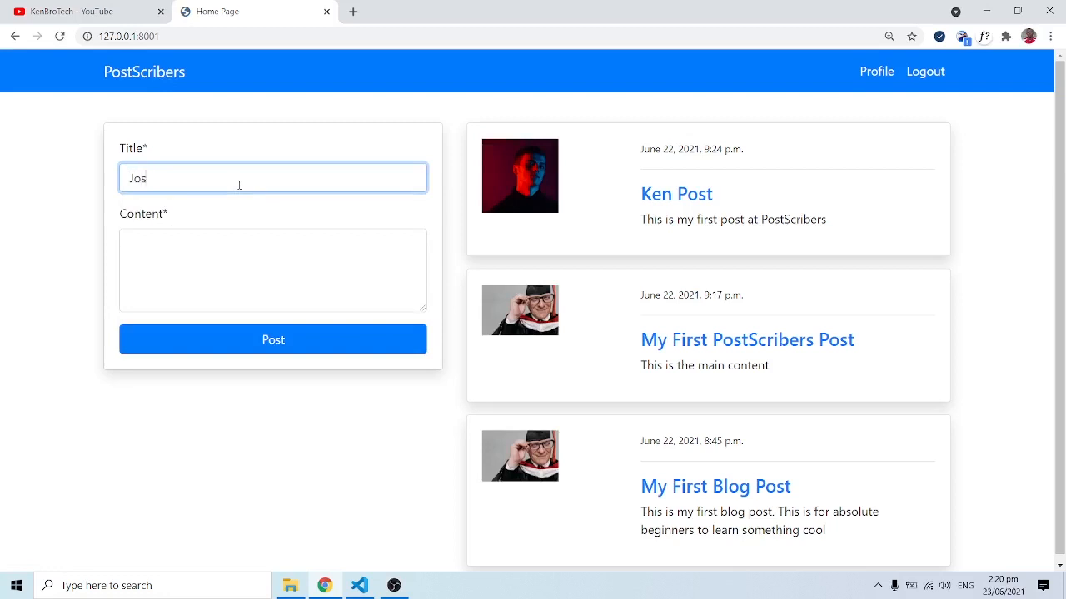
{"action": "type", "text": "h Pos"}
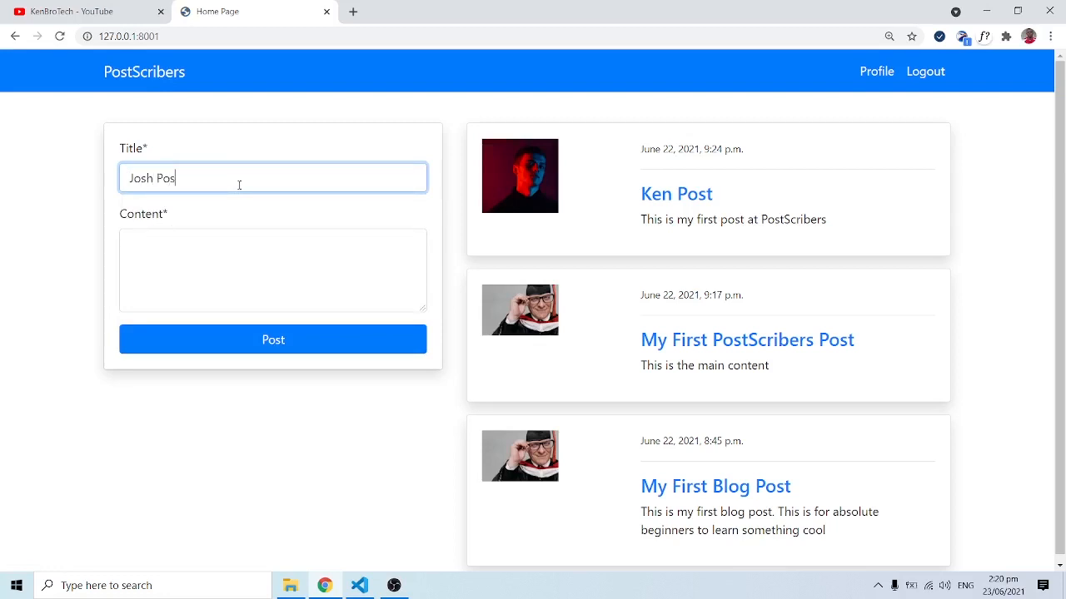
- Write the content 'The weather is good for soccer' and publish the post
{"action": "left_click", "coordinate": [272, 270]}
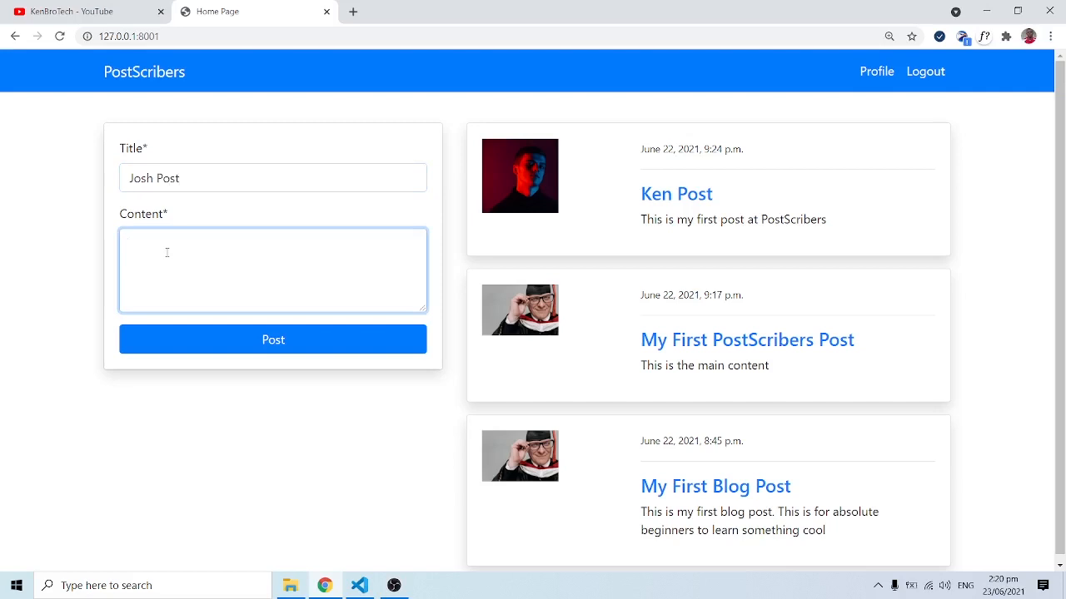
{"action": "type", "text": "The"}
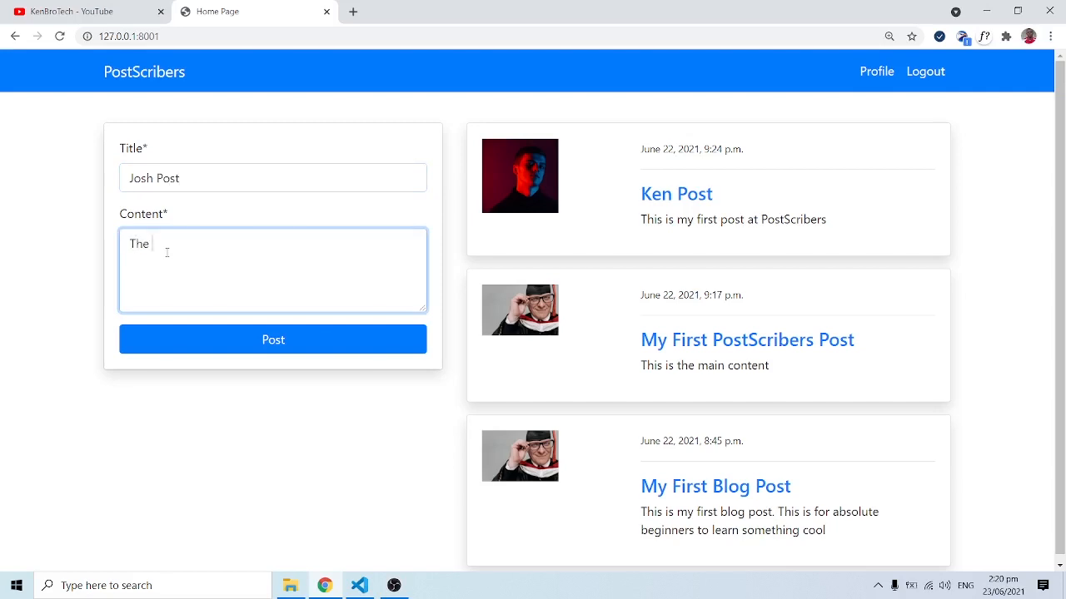
{"action": "type", "text": "weather is goo"}
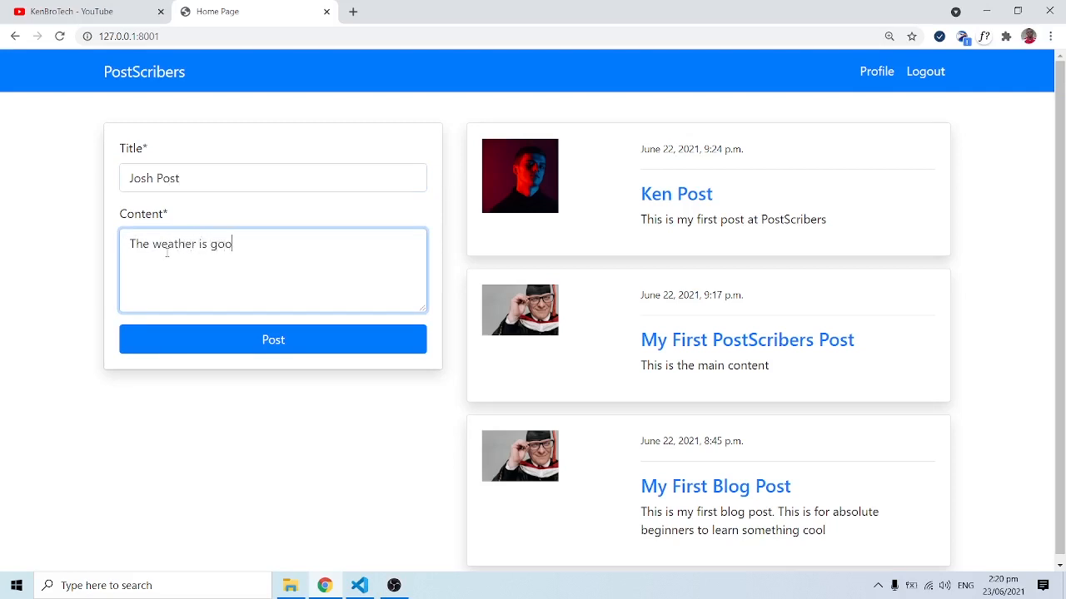
{"action": "type", "text": "d for"}
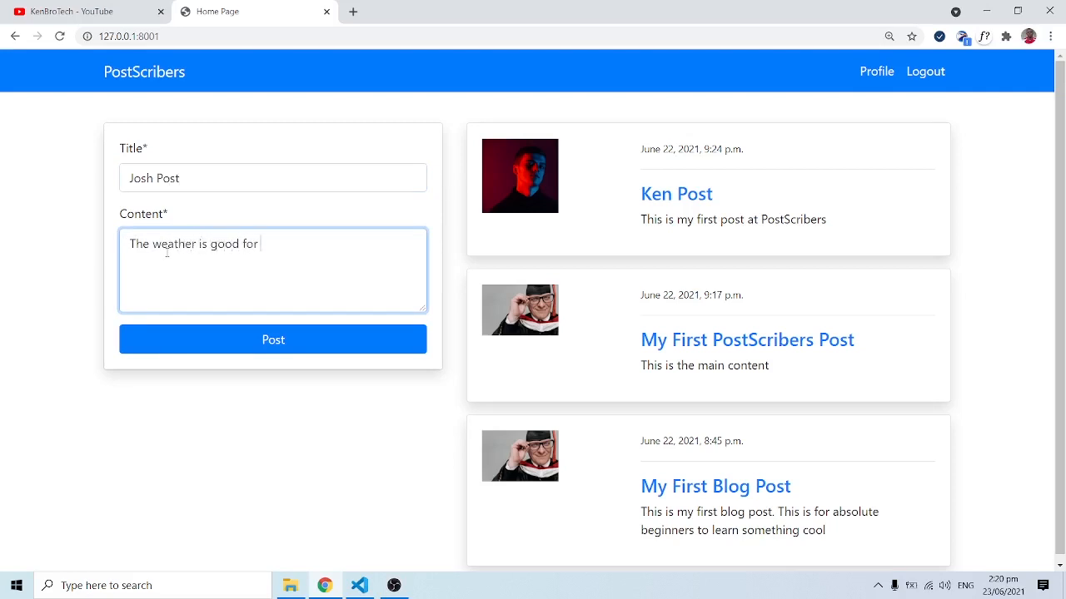
{"action": "type", "text": "soccer"}
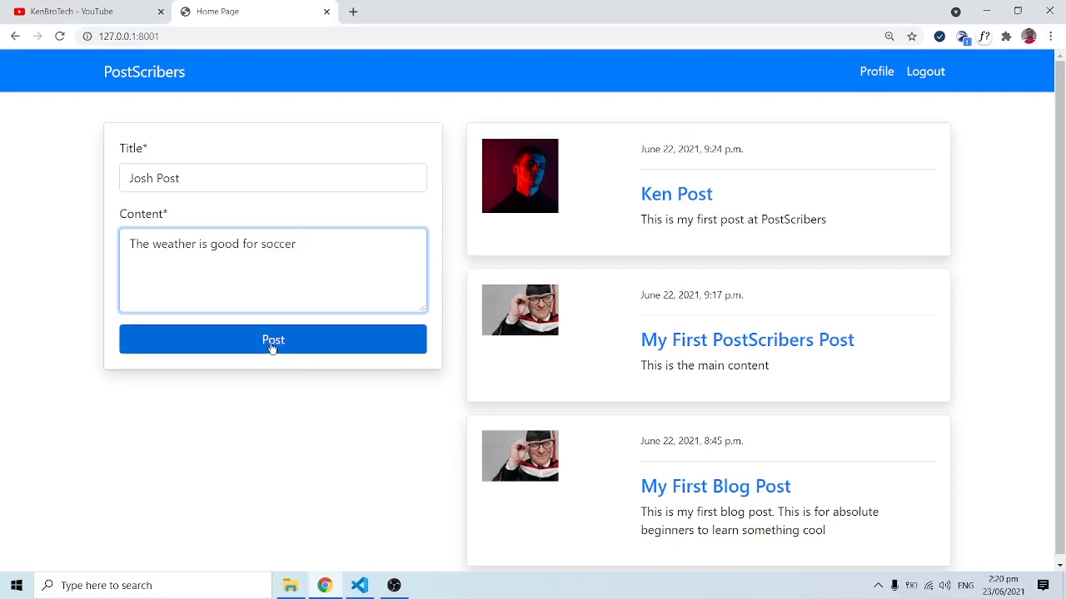
{"action": "left_click", "coordinate": [272, 339]}
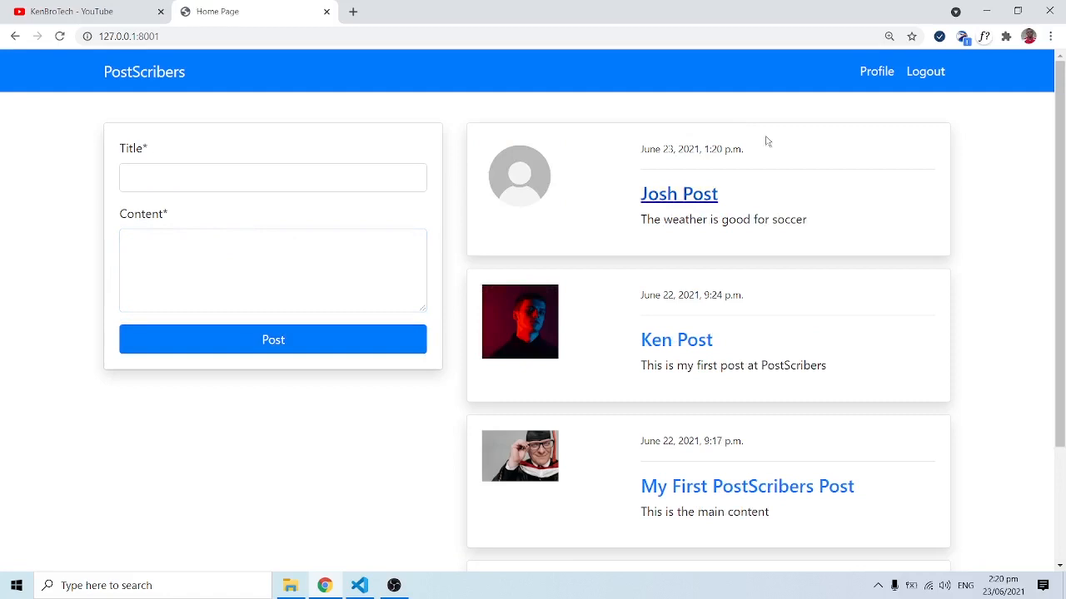
{"action": "mouse_move", "coordinate": [728, 203]}
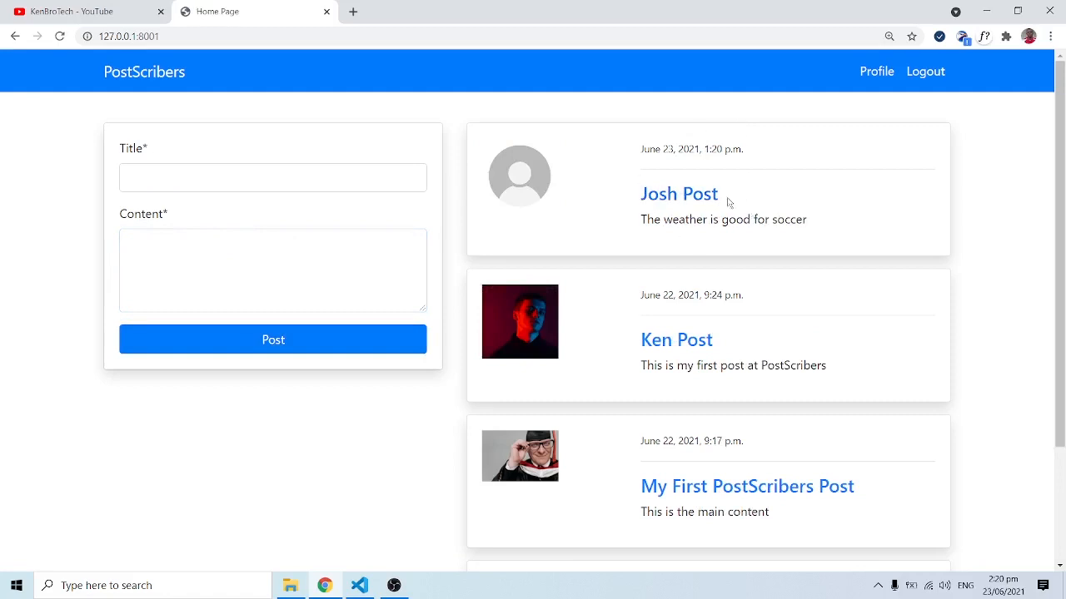
{"action": "mouse_move", "coordinate": [657, 194]}
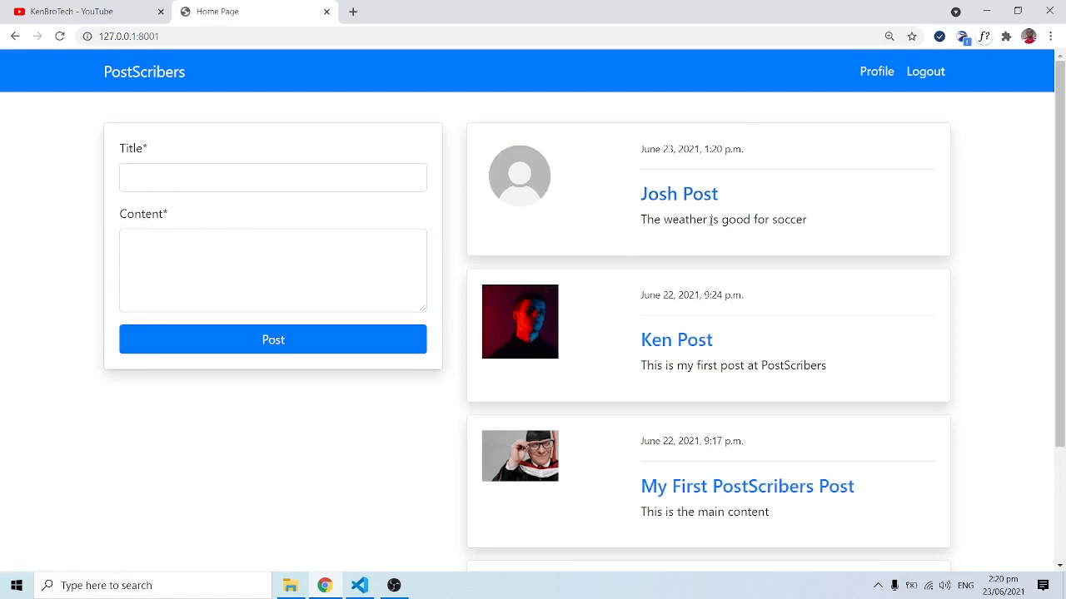
{"action": "mouse_move", "coordinate": [830, 233]}
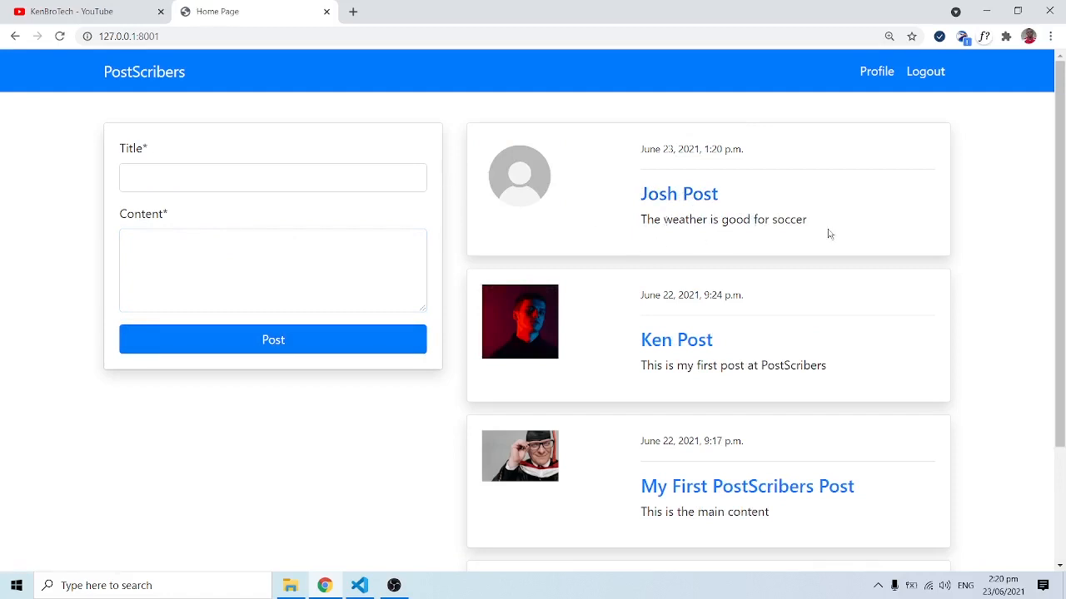
{"action": "scroll", "scroll_direction": "down", "scroll_amount": 3}
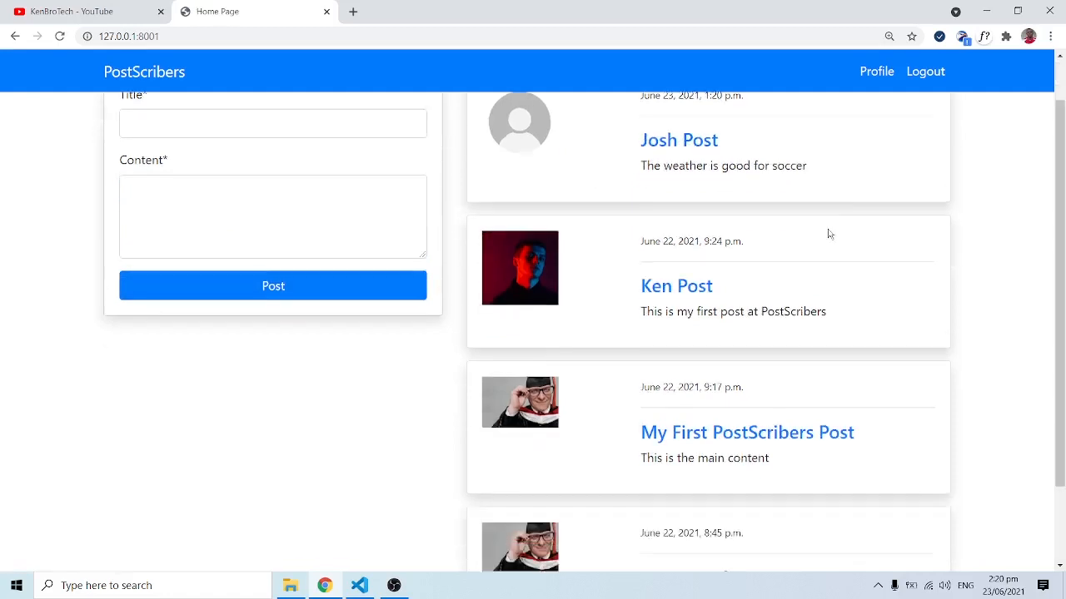
{"action": "scroll", "scroll_direction": "up", "scroll_amount": 3}
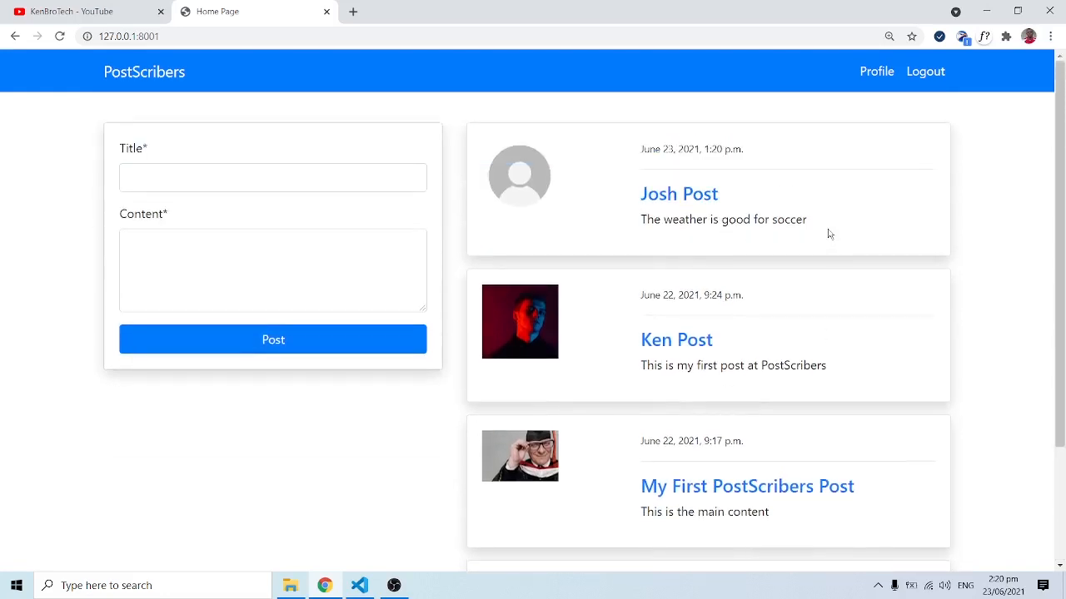
{"action": "scroll", "scroll_direction": "down", "scroll_amount": 3}
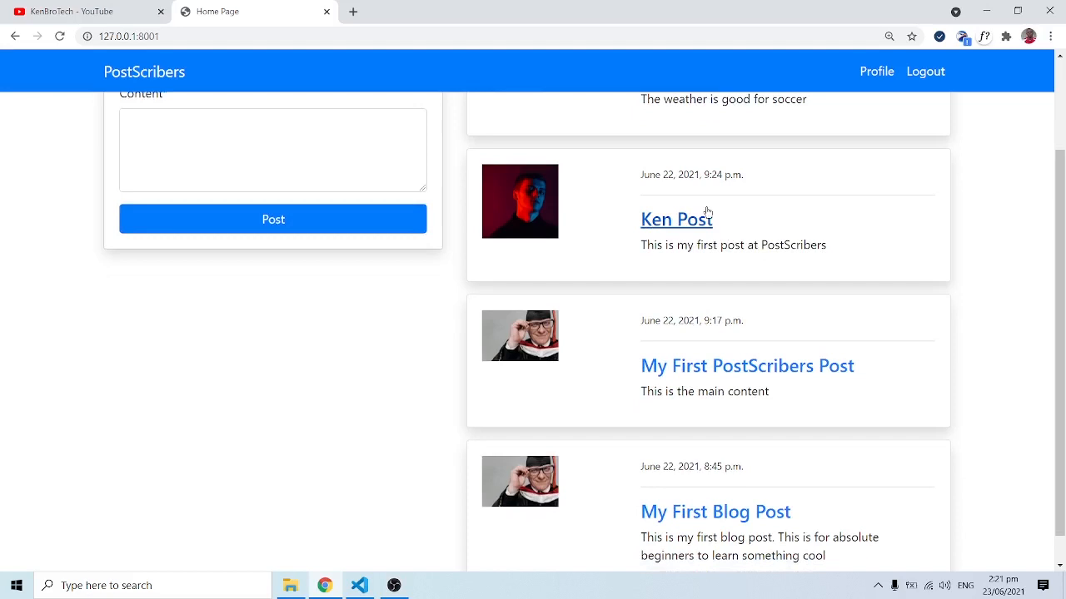
{"action": "mouse_move", "coordinate": [696, 234]}
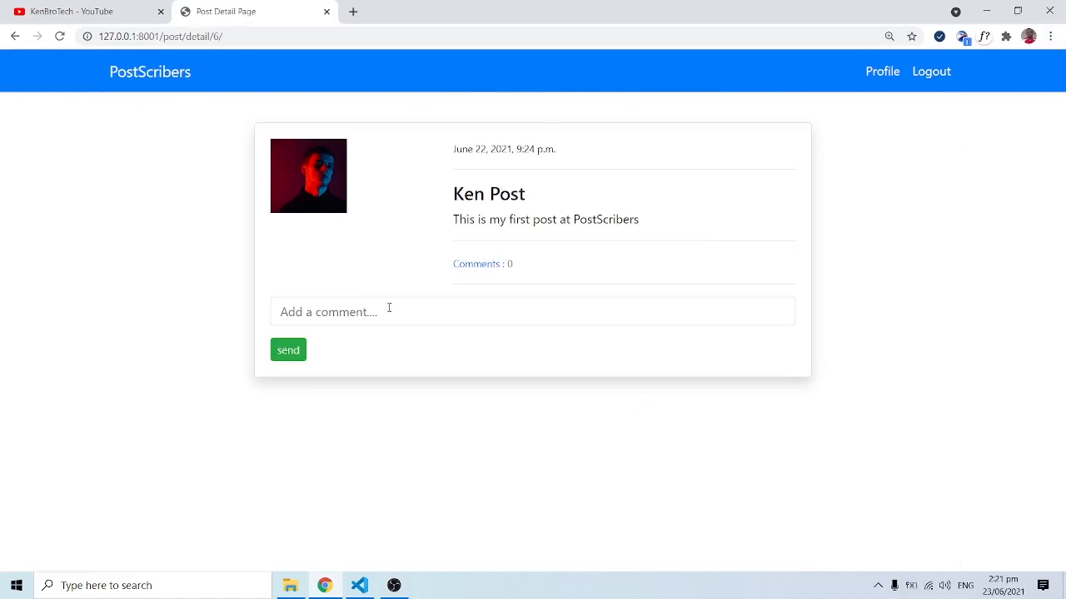
- Draft a comment on Ken Post: a good start to learning django, hoping to get the concepts well
{"action": "left_click", "coordinate": [533, 311]}
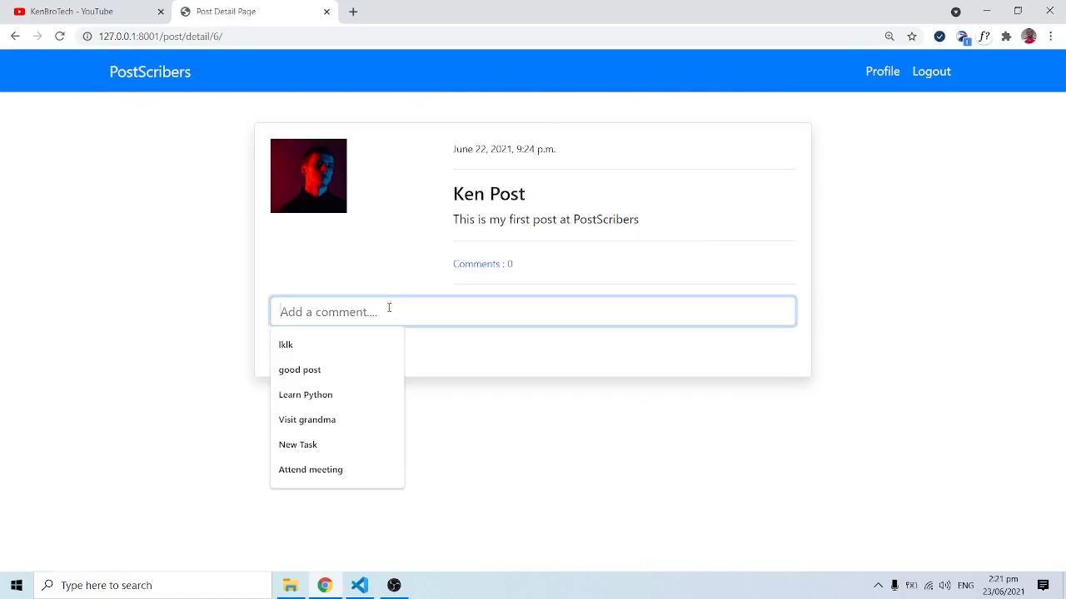
{"action": "type", "text": "The is"}
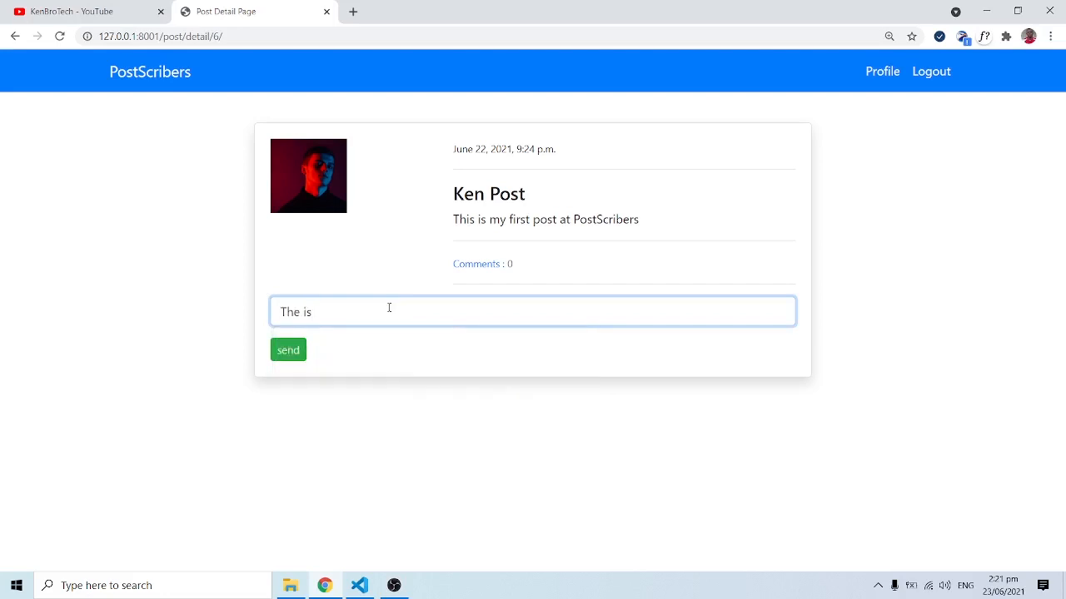
{"action": "type", "text": "a good"}
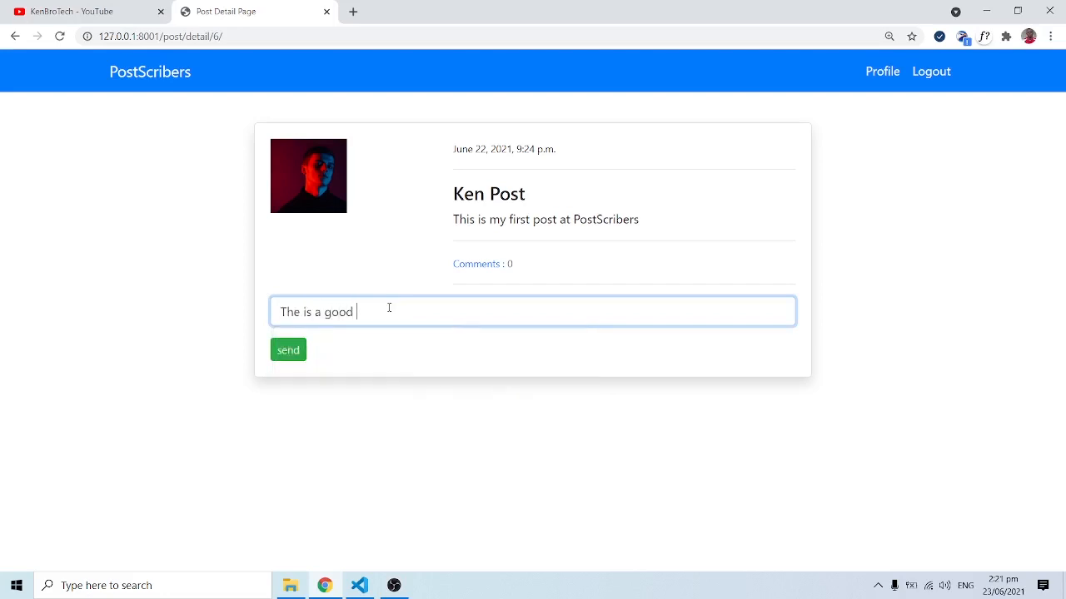
{"action": "type", "text": "start to"}
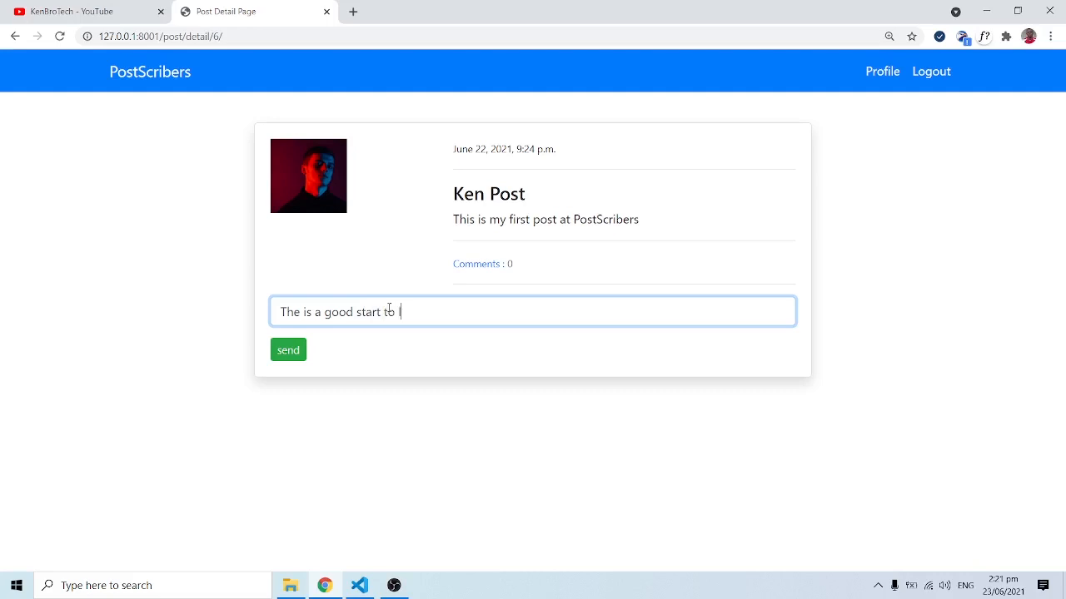
{"action": "type", "text": "learning"}
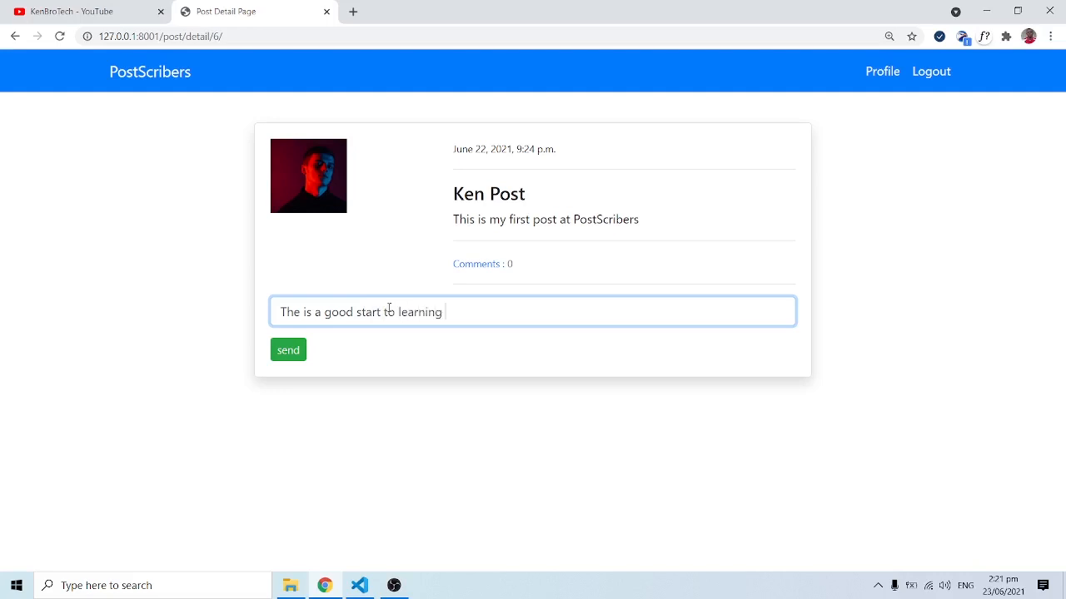
{"action": "type", "text": "djanog"}
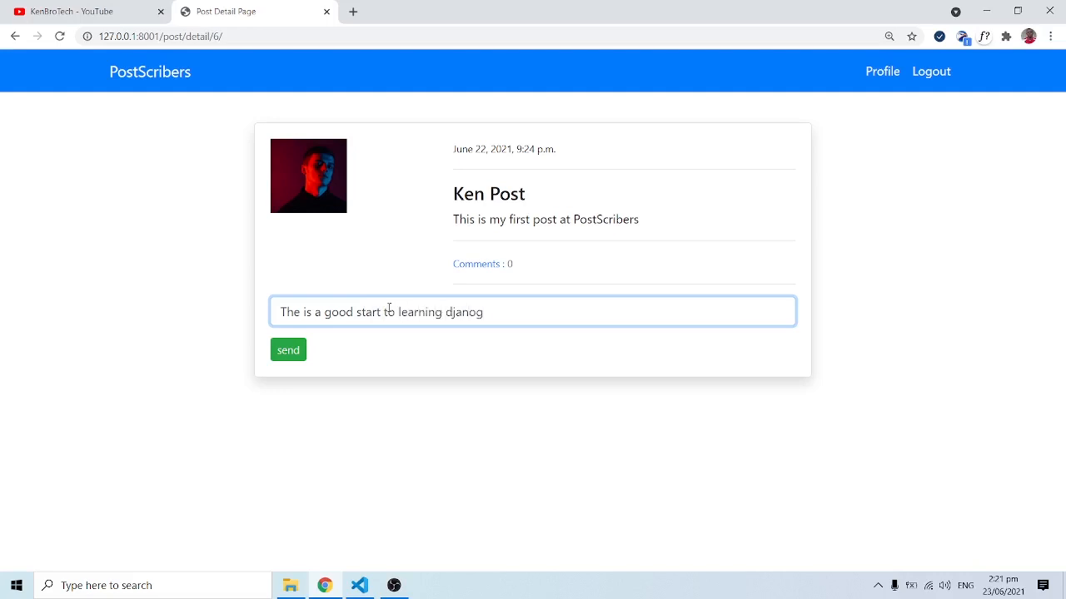
{"action": "type", "text": "django."}
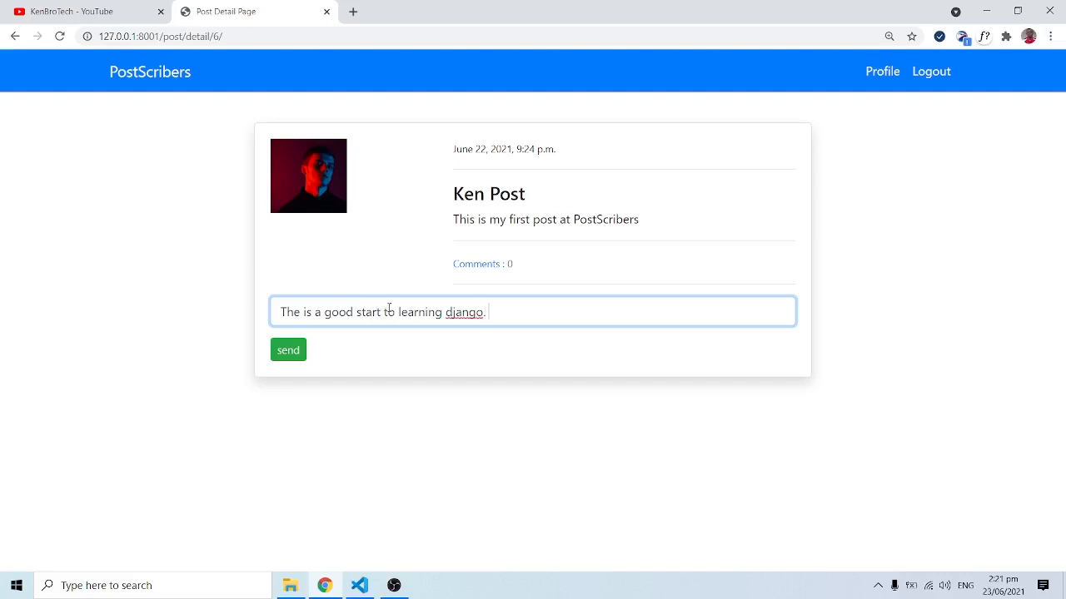
{"action": "type", "text": "I hope"}
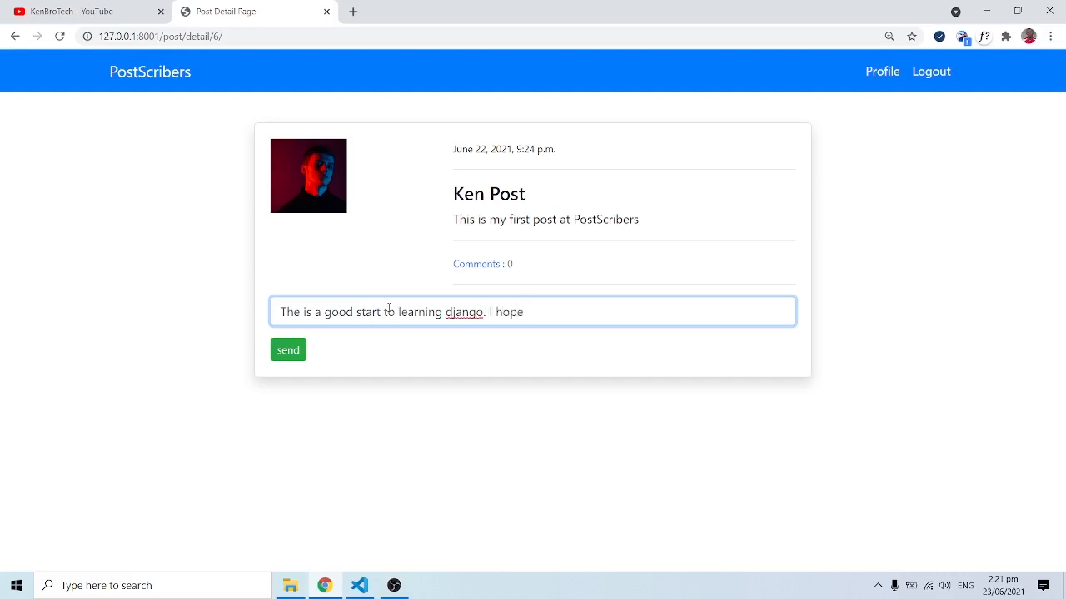
{"action": "type", "text": "I"}
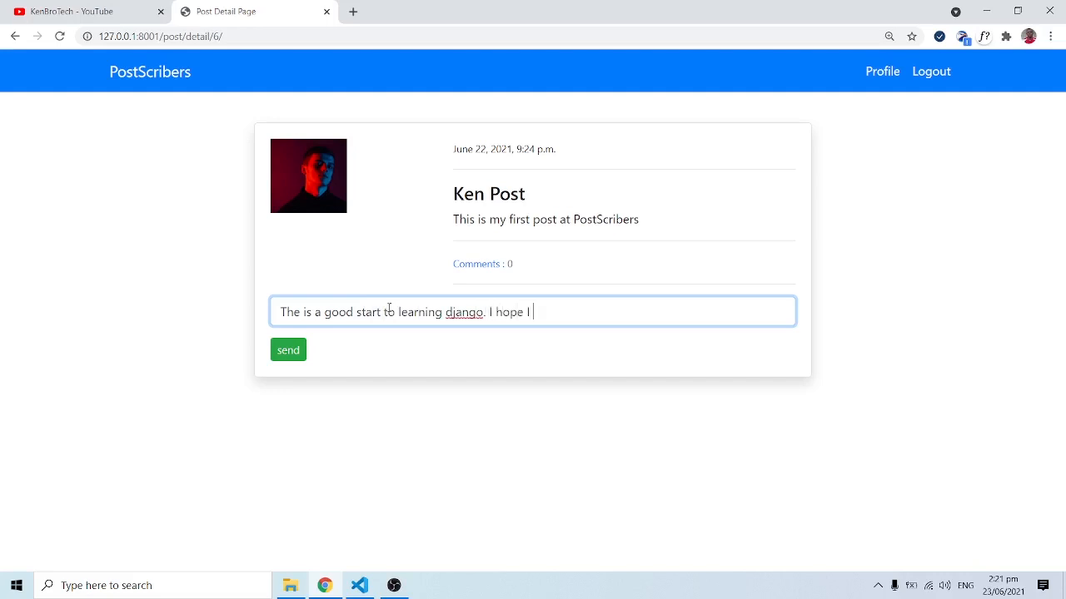
{"action": "type", "text": "get the concepts ver"}
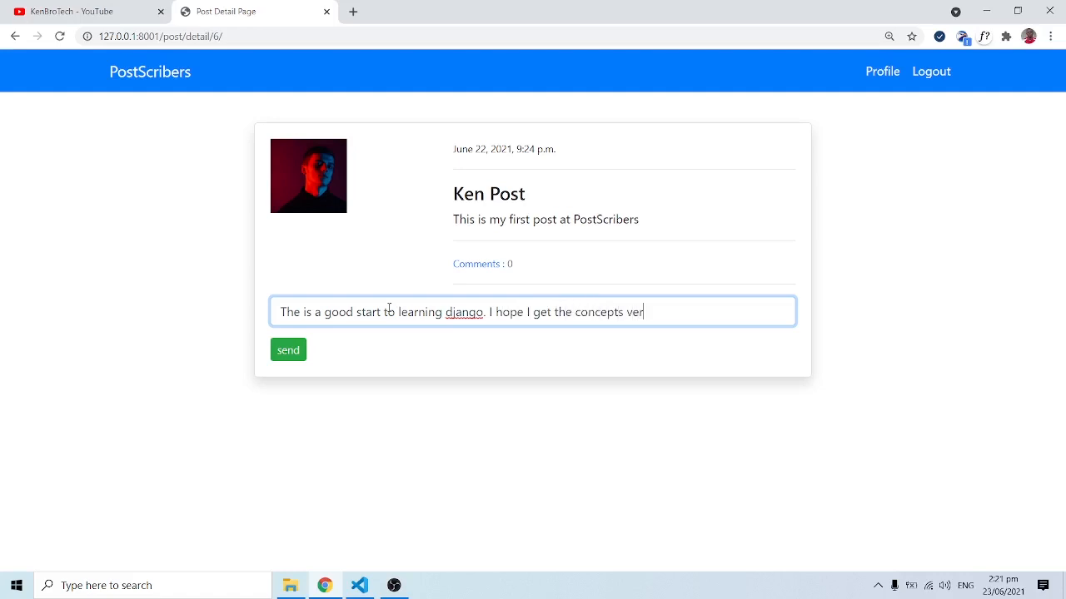
{"action": "type", "text": "y well."}
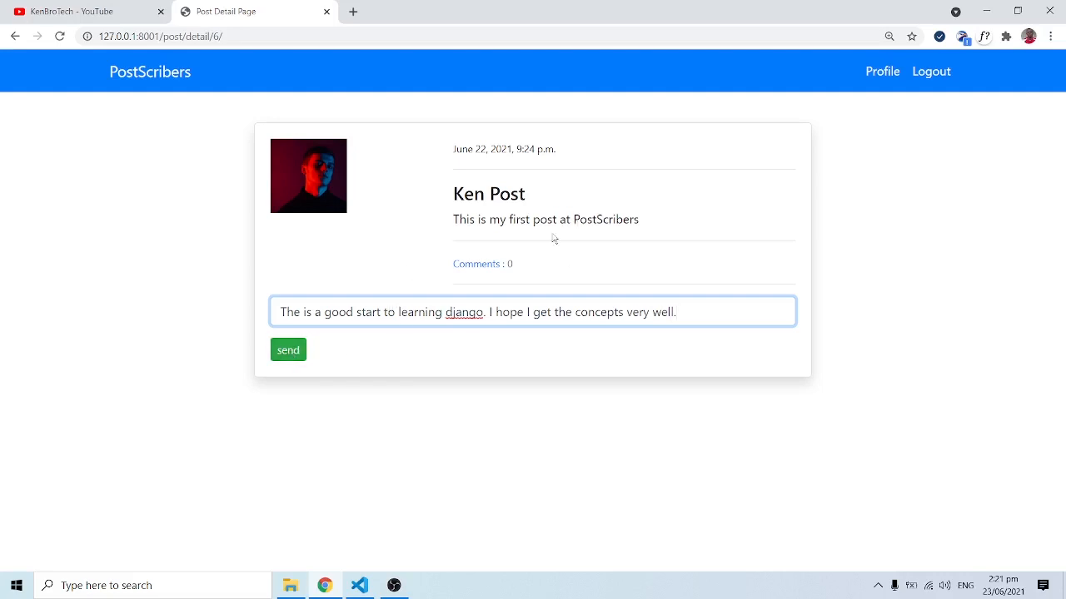
{"action": "mouse_move", "coordinate": [504, 258]}
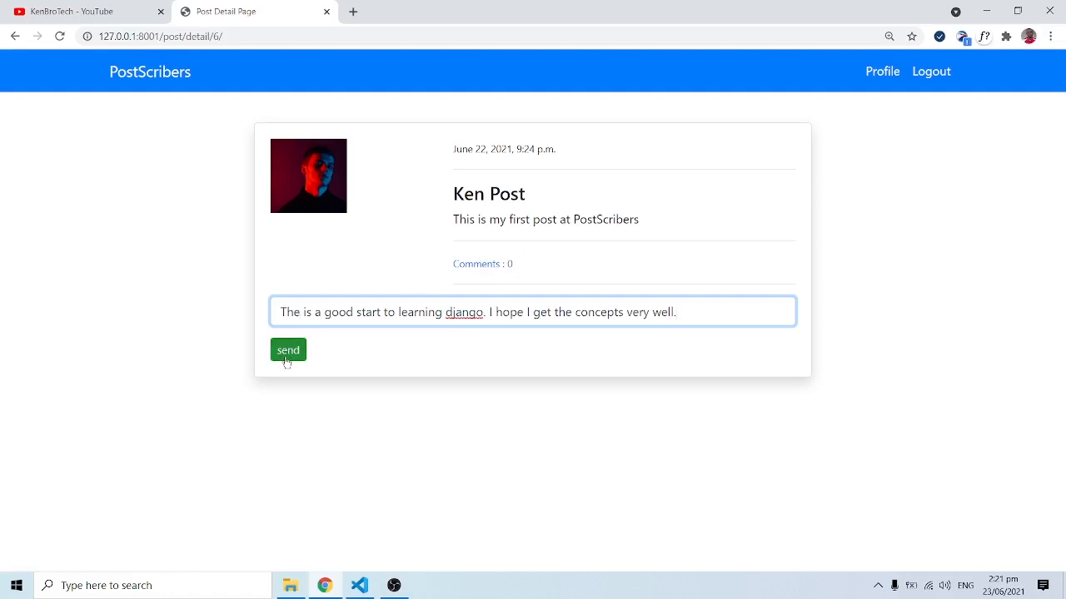
{"action": "left_click", "coordinate": [288, 349]}
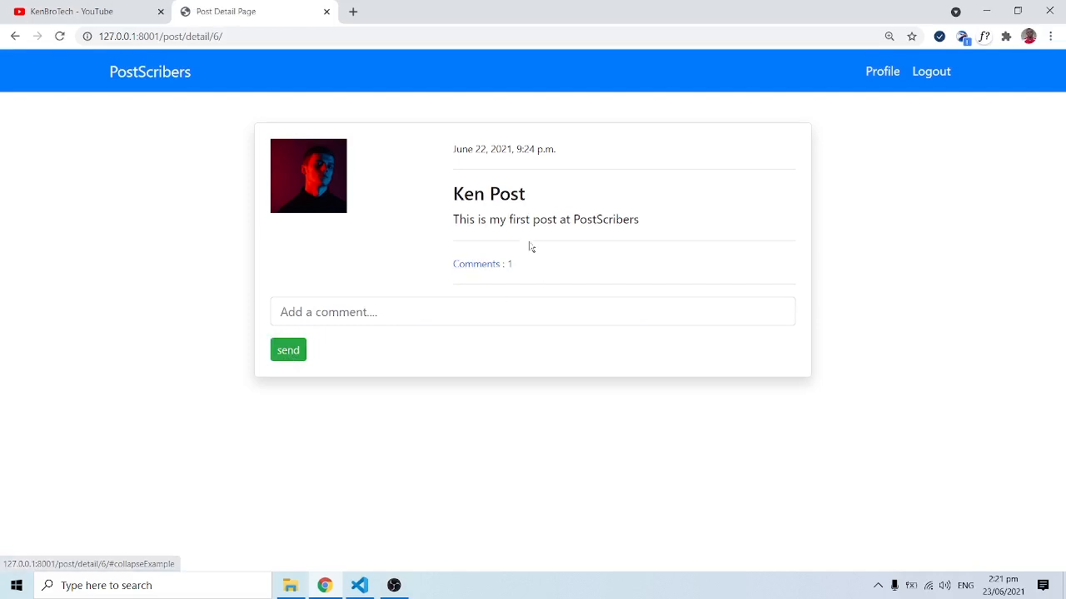
{"action": "mouse_move", "coordinate": [479, 264]}
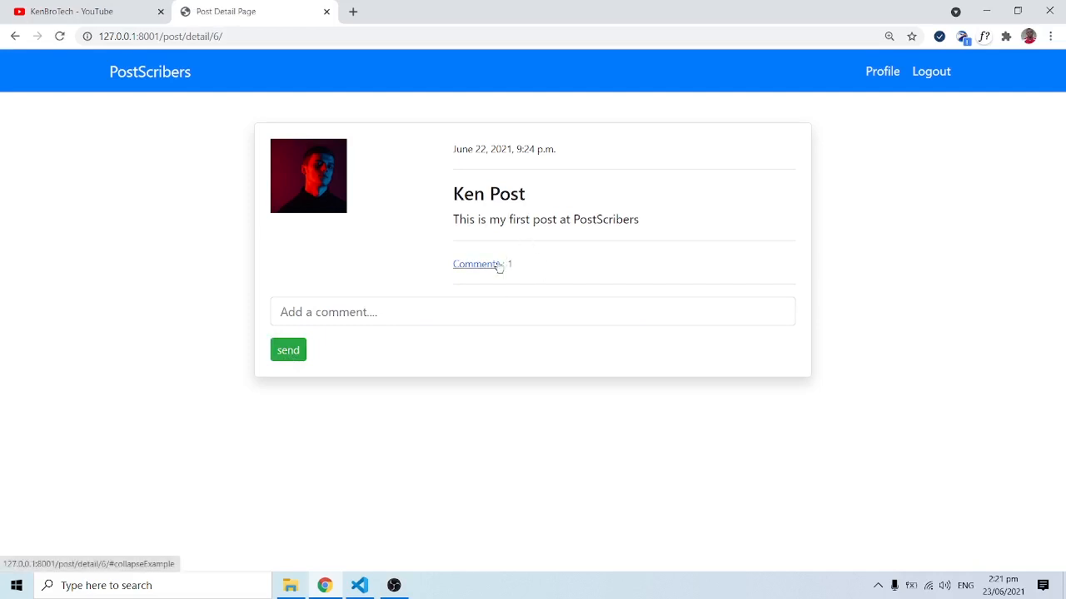
{"action": "left_click", "coordinate": [476, 264]}
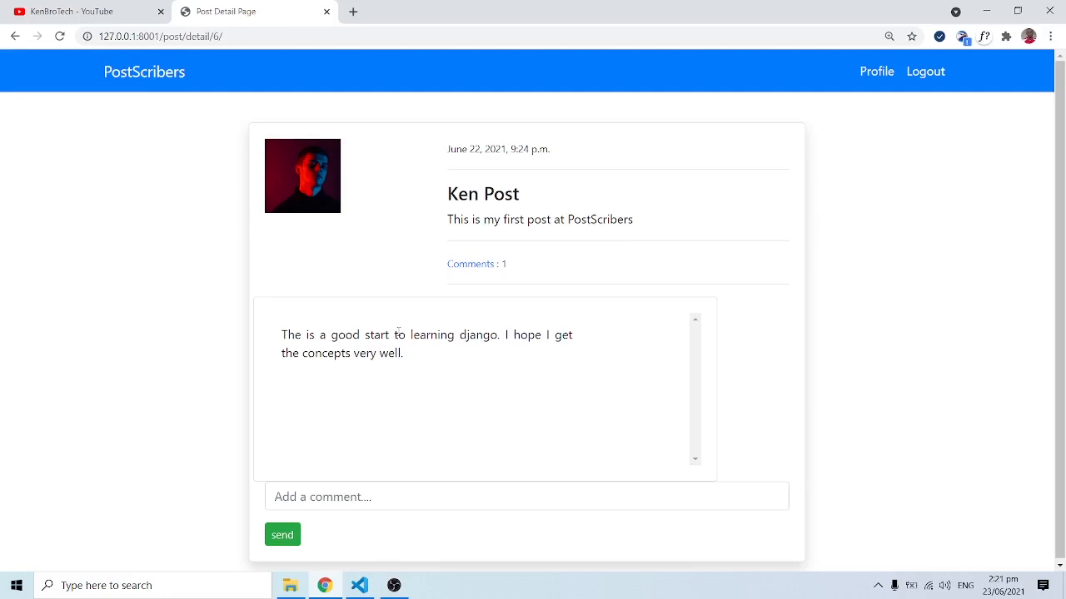
{"action": "left_click_drag", "start_coordinate": [283, 335], "coordinate": [377, 353]}
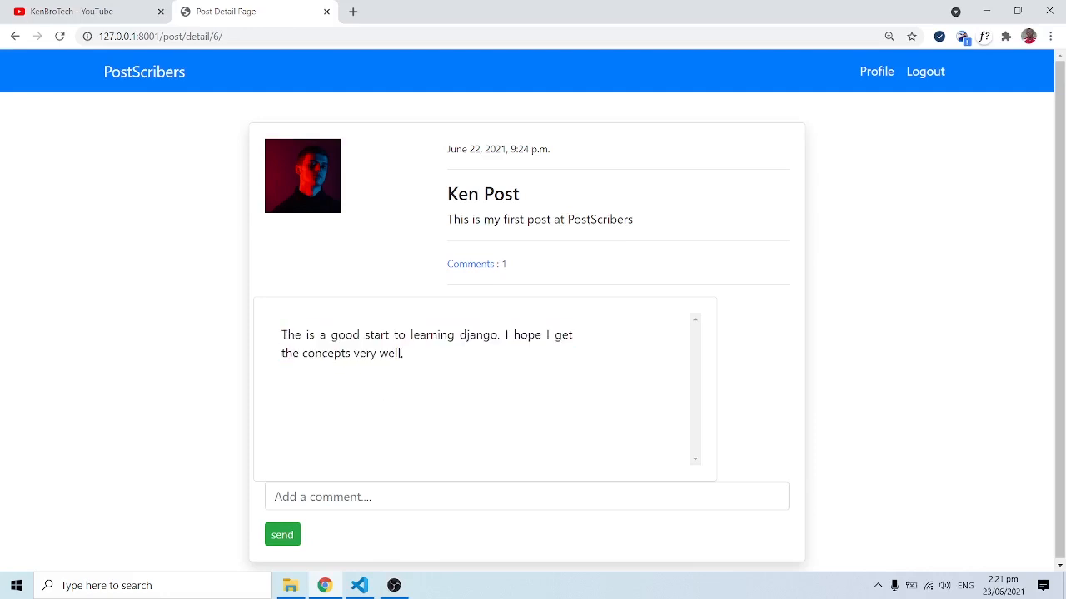
{"action": "triple_click", "coordinate": [426, 335]}
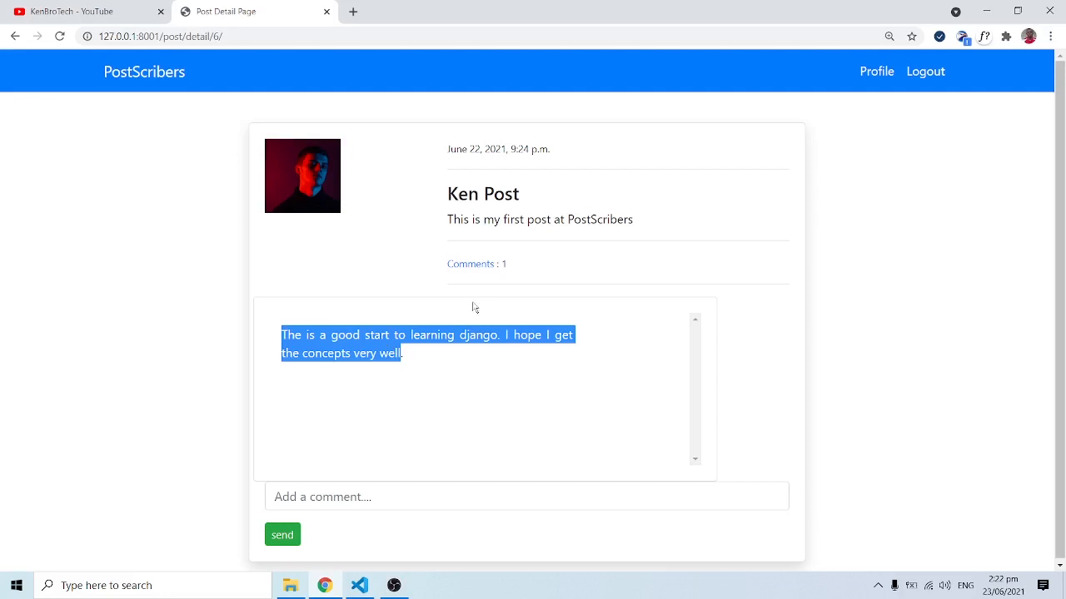
- Clear the selection and return to the home page feed
{"action": "left_click", "coordinate": [444, 233]}
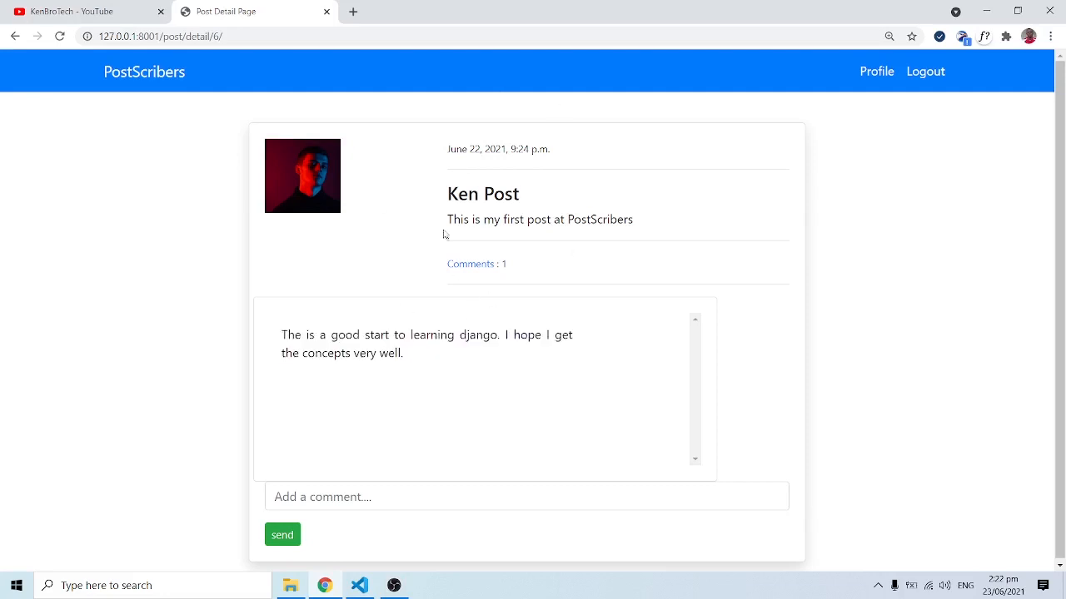
{"action": "left_click", "coordinate": [173, 36]}
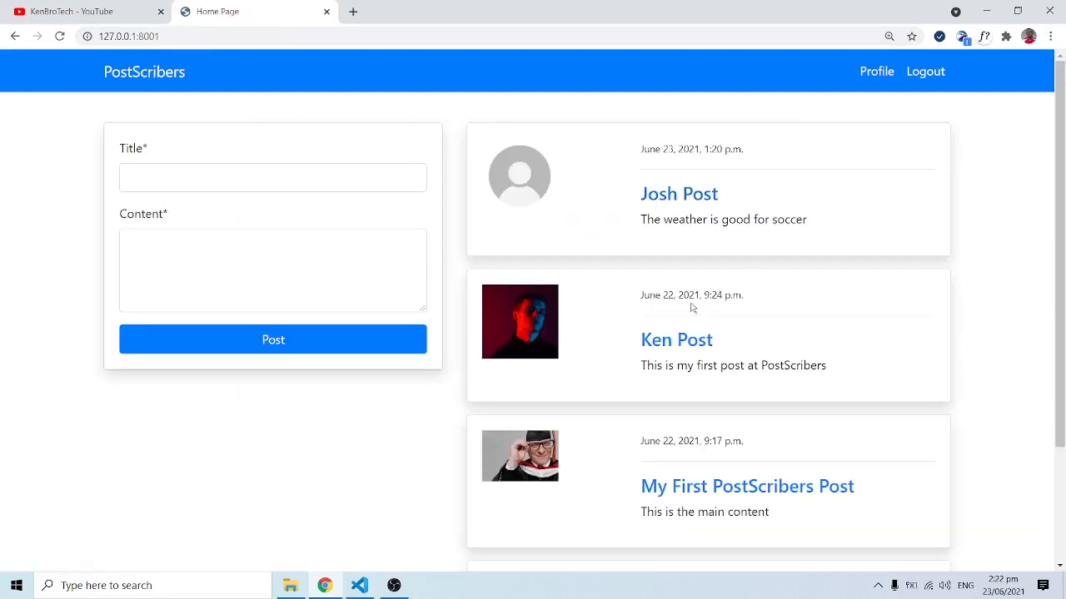
{"action": "mouse_move", "coordinate": [678, 193]}
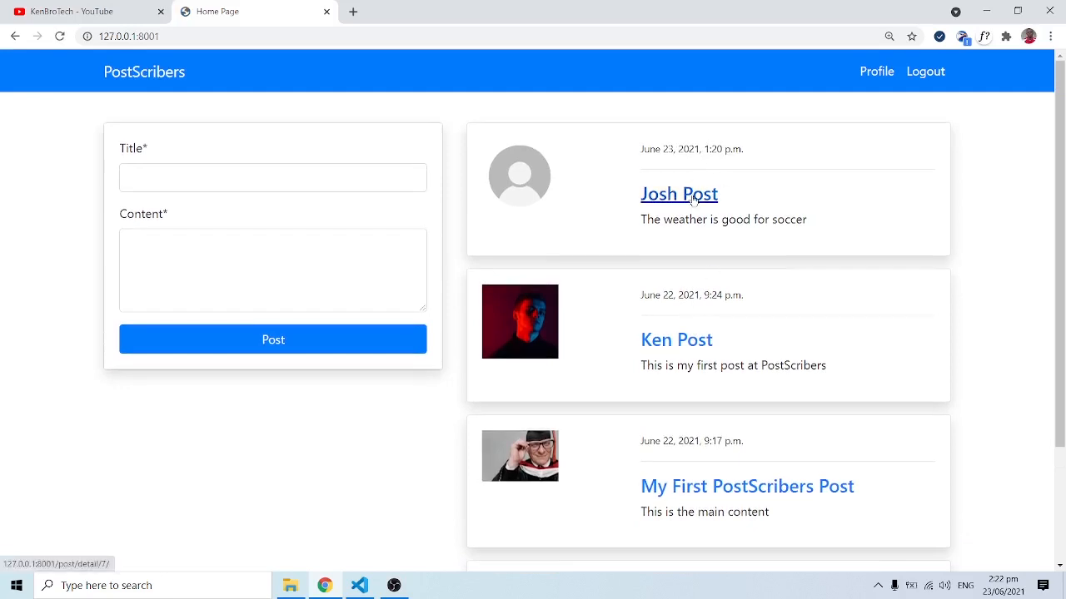
- View Josh Post's Edit/Delete options, then return home and view Ken Post without them
{"action": "left_click", "coordinate": [678, 194]}
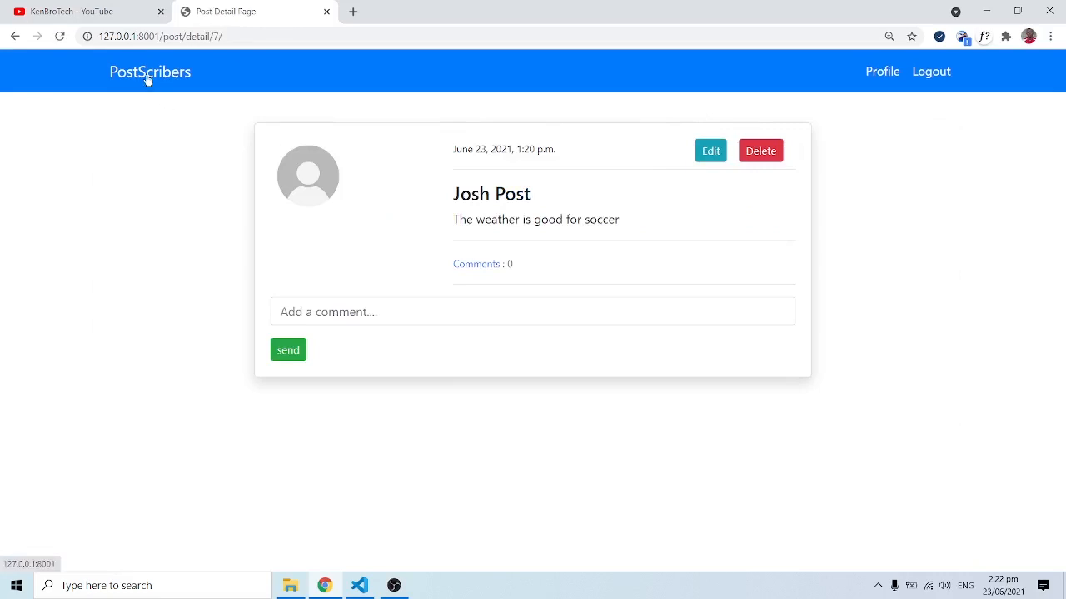
{"action": "left_click", "coordinate": [150, 71]}
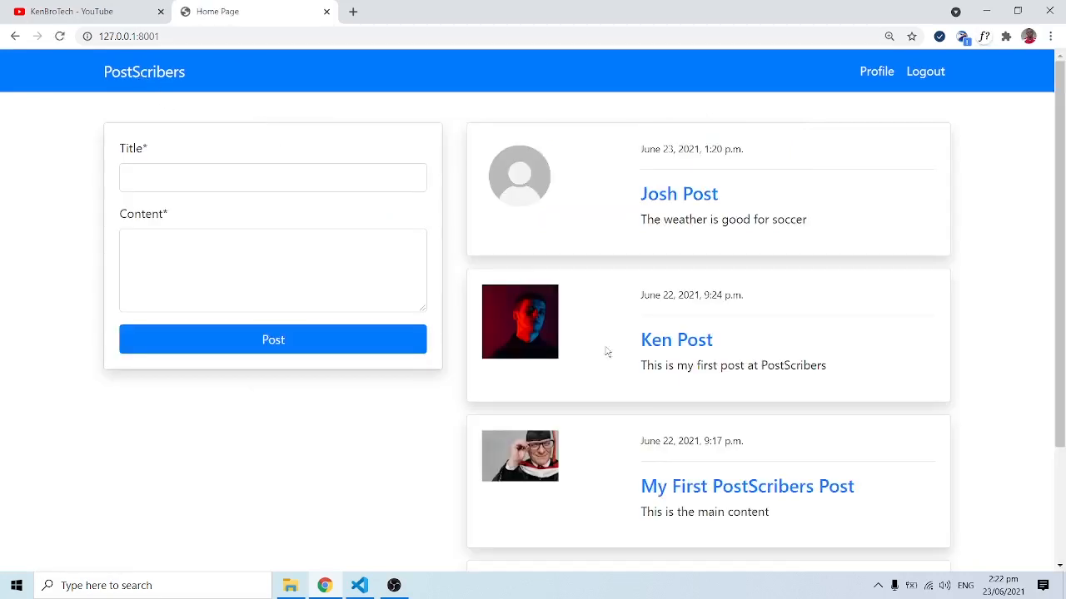
{"action": "left_click", "coordinate": [676, 340]}
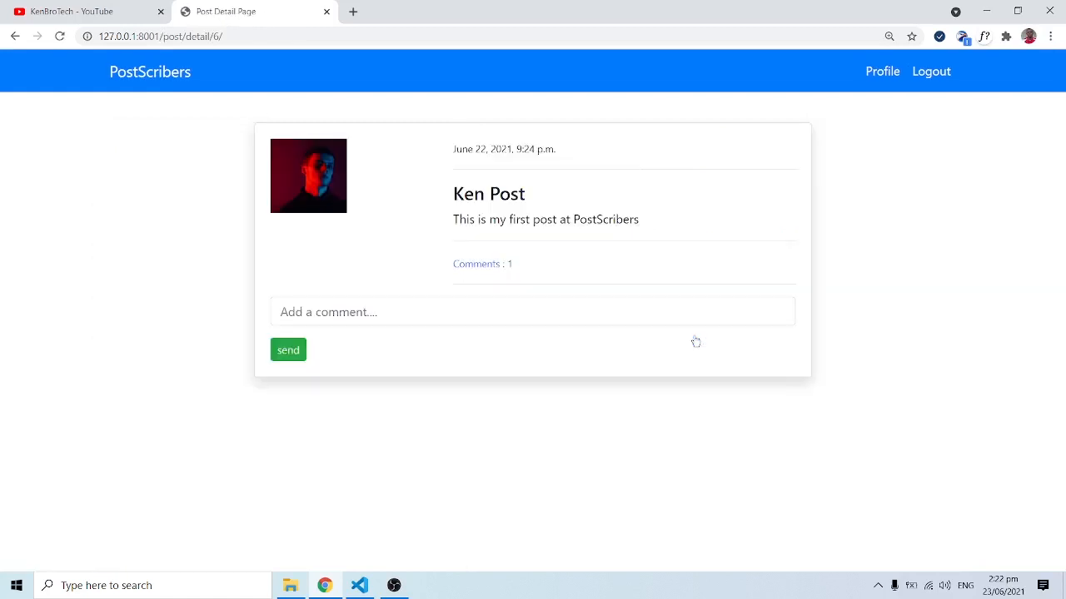
{"action": "mouse_move", "coordinate": [702, 125]}
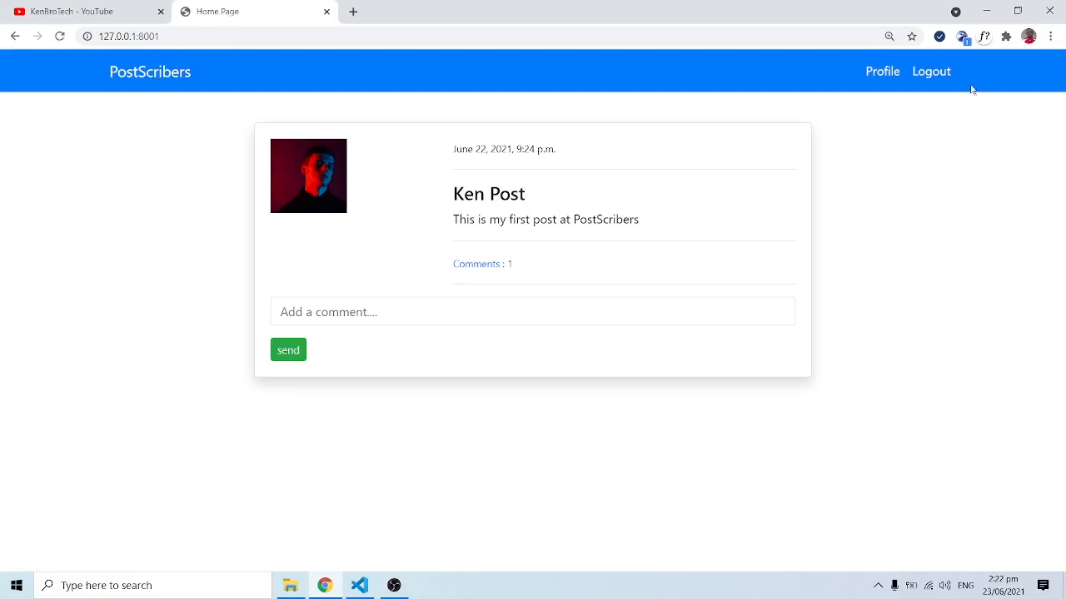
- Log out, go to Forget Password and fill the reset form with the saved email address
{"action": "left_click", "coordinate": [930, 71]}
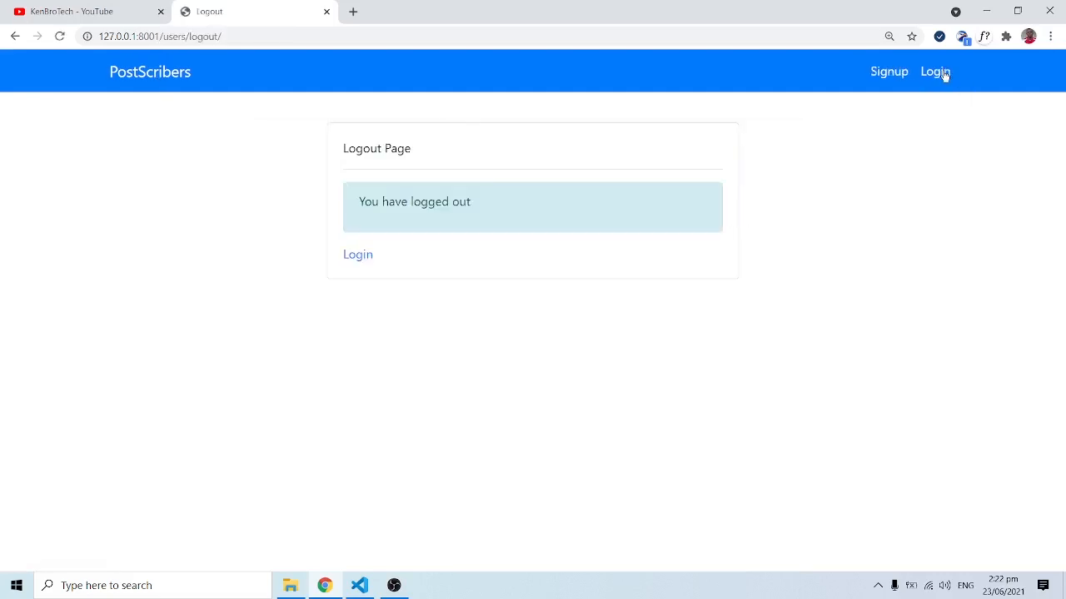
{"action": "left_click", "coordinate": [935, 72]}
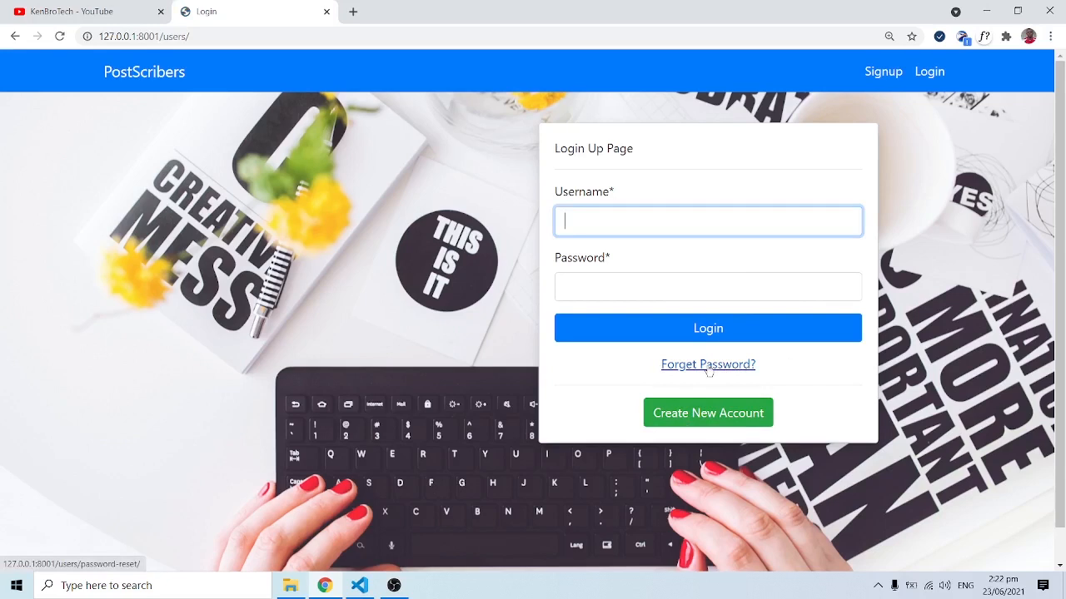
{"action": "left_click", "coordinate": [708, 364]}
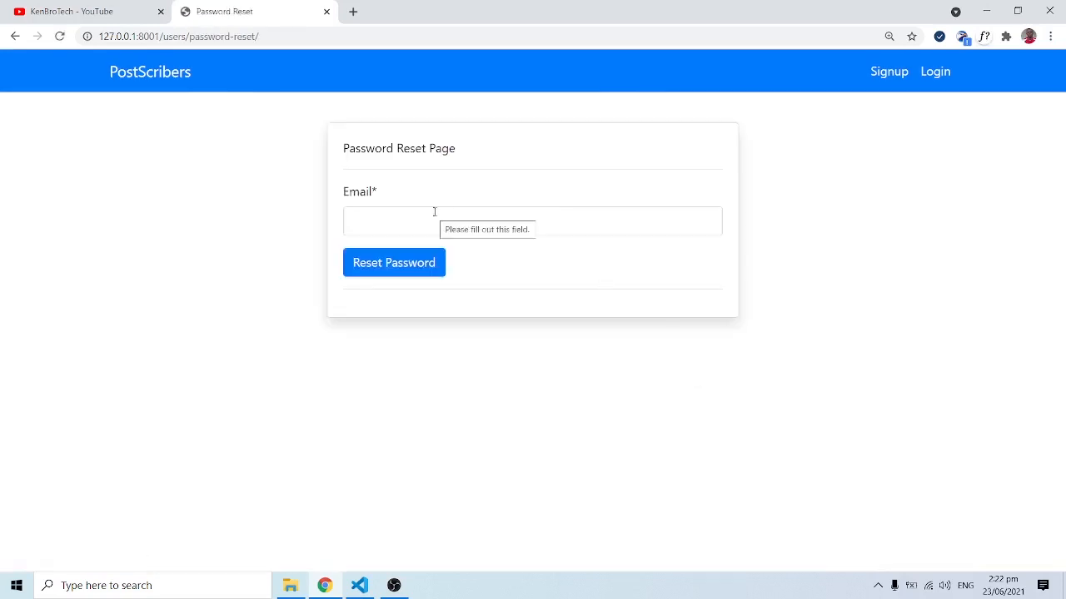
{"action": "left_click", "coordinate": [533, 221]}
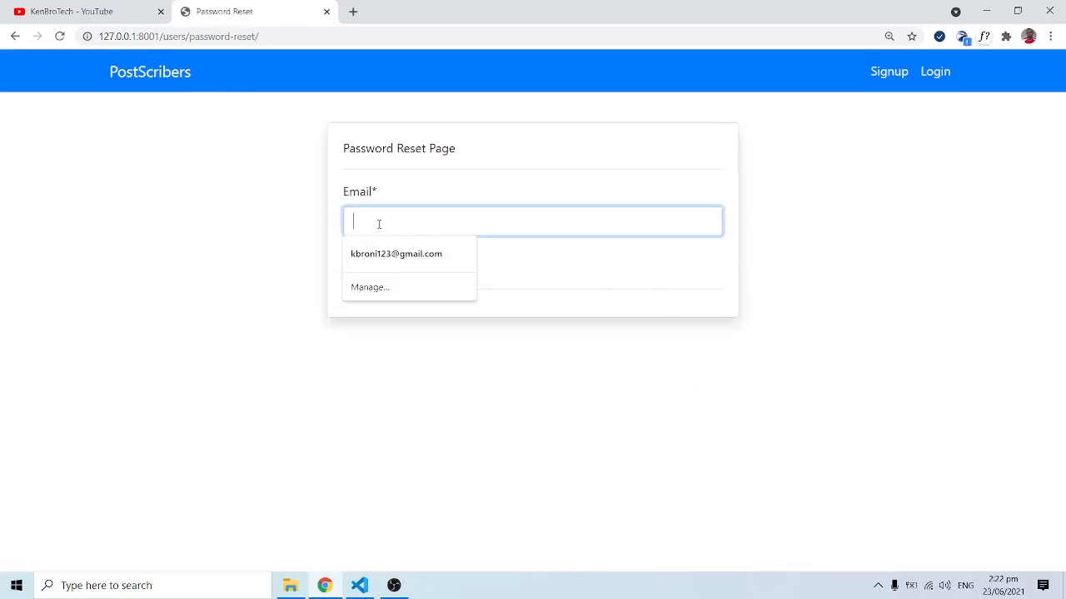
{"action": "left_click", "coordinate": [396, 254]}
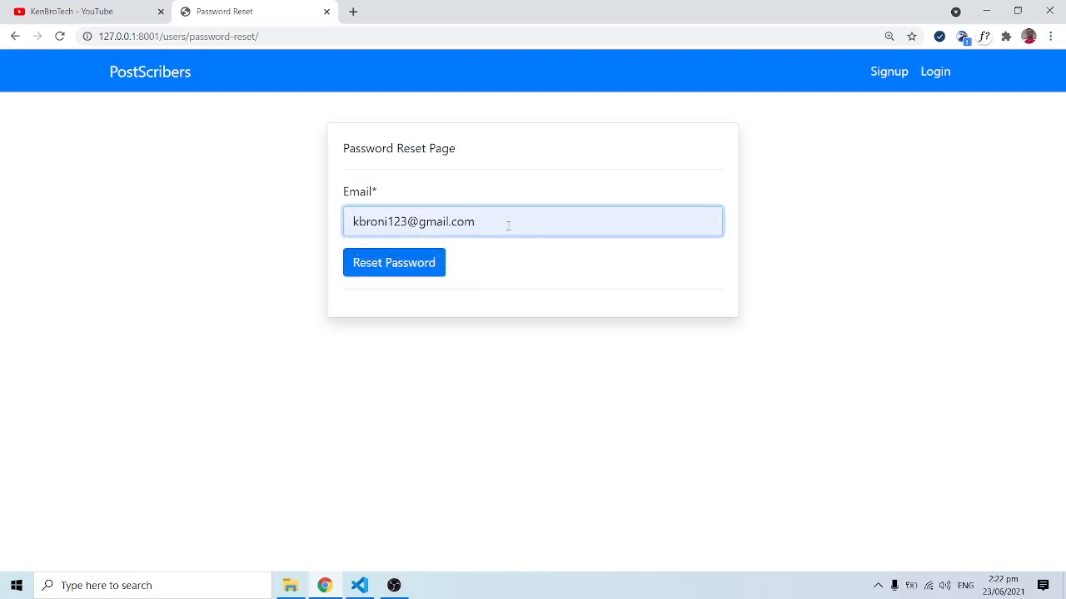
{"action": "mouse_move", "coordinate": [549, 265]}
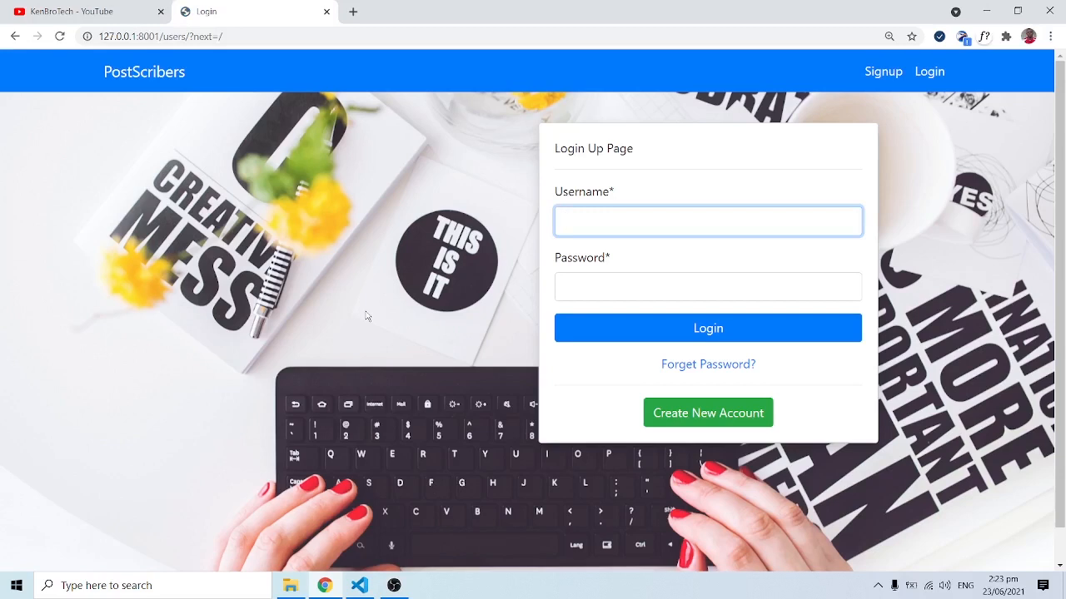
- Leave the reset page for login, then switch to the KenBroTech YouTube channel tab
{"action": "left_click", "coordinate": [708, 221]}
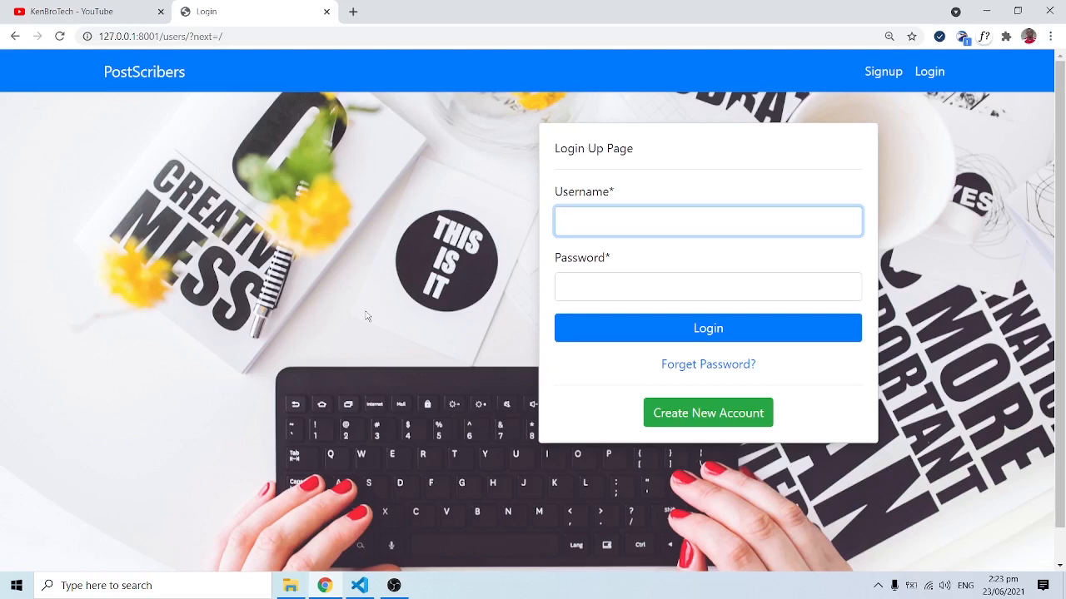
{"action": "left_click", "coordinate": [707, 221]}
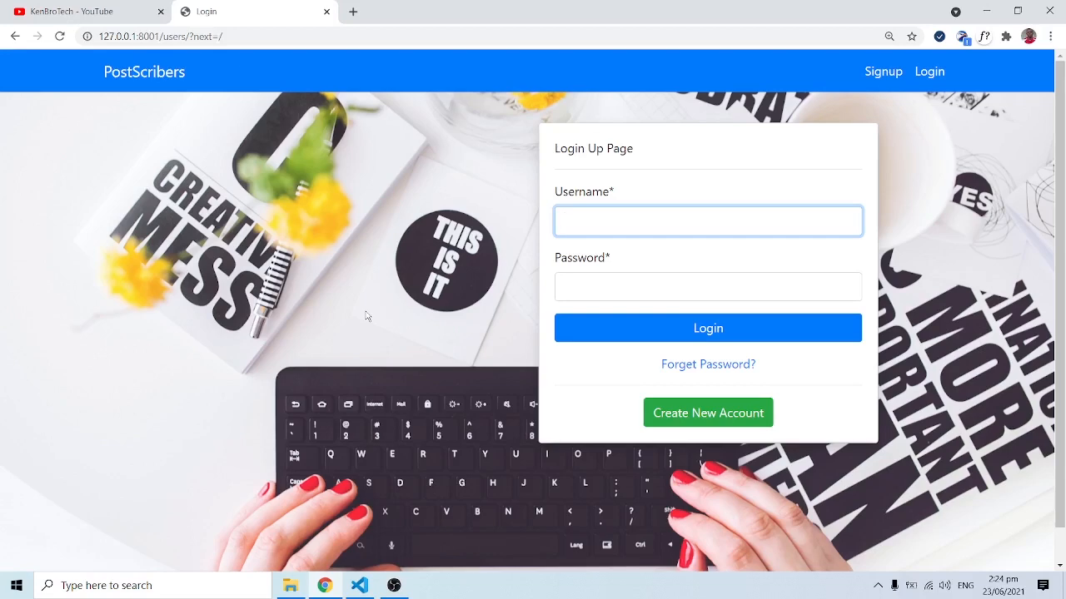
{"action": "left_click", "coordinate": [83, 11]}
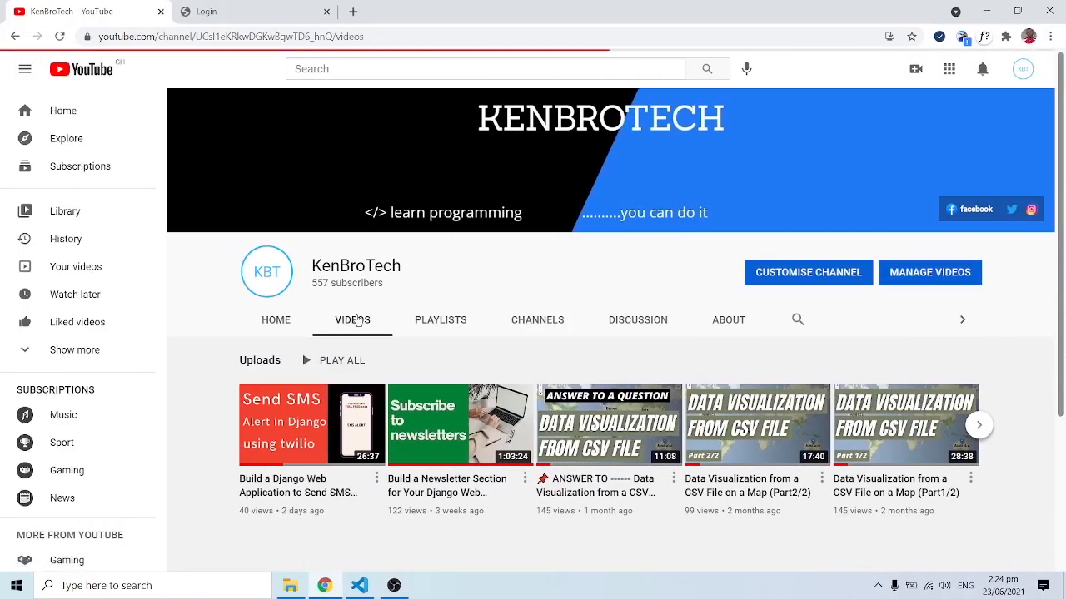
{"action": "scroll", "scroll_direction": "down", "scroll_amount": 3}
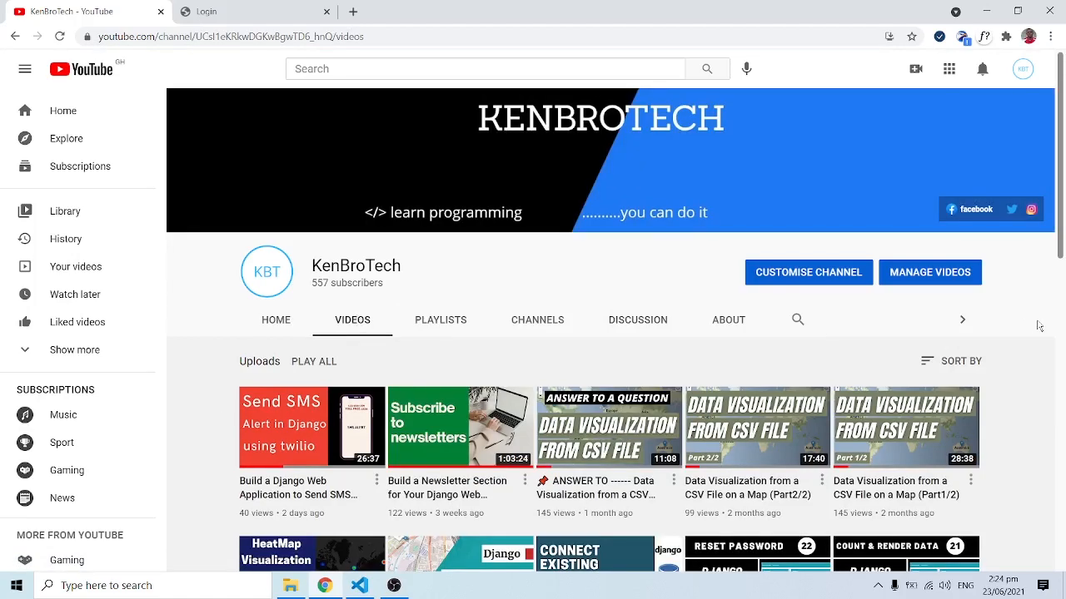
{"action": "scroll", "scroll_direction": "down", "scroll_amount": 3}
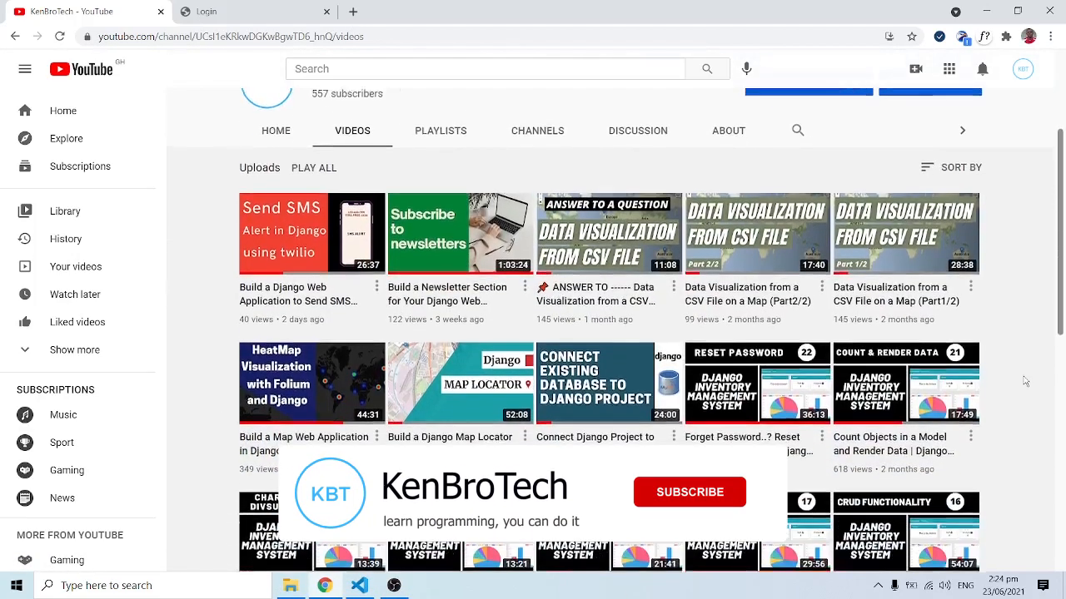
{"action": "scroll", "scroll_direction": "down", "scroll_amount": 3}
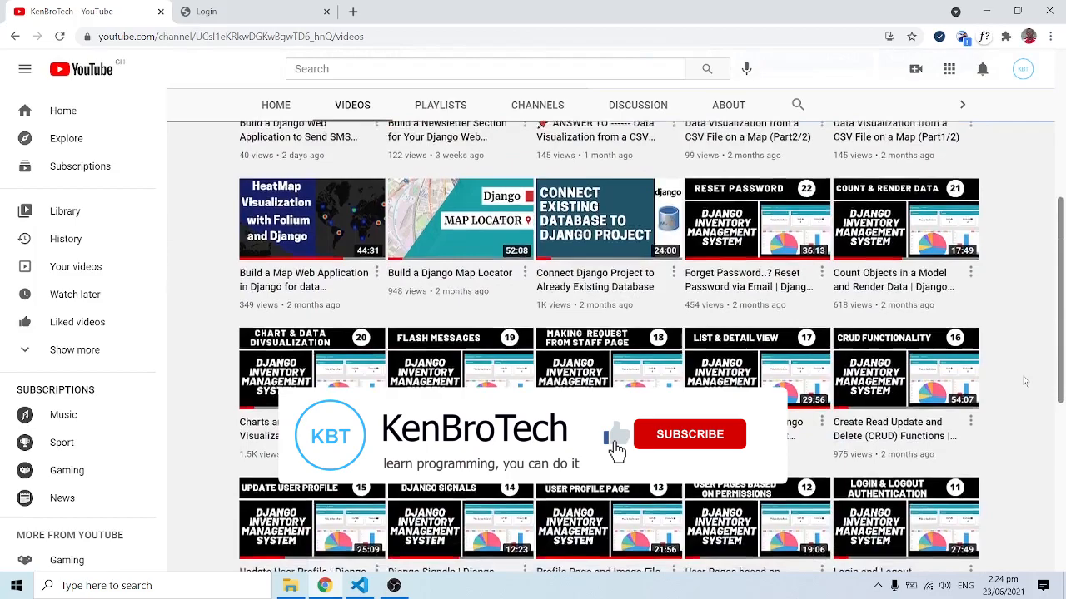
{"action": "left_click", "coordinate": [689, 434]}
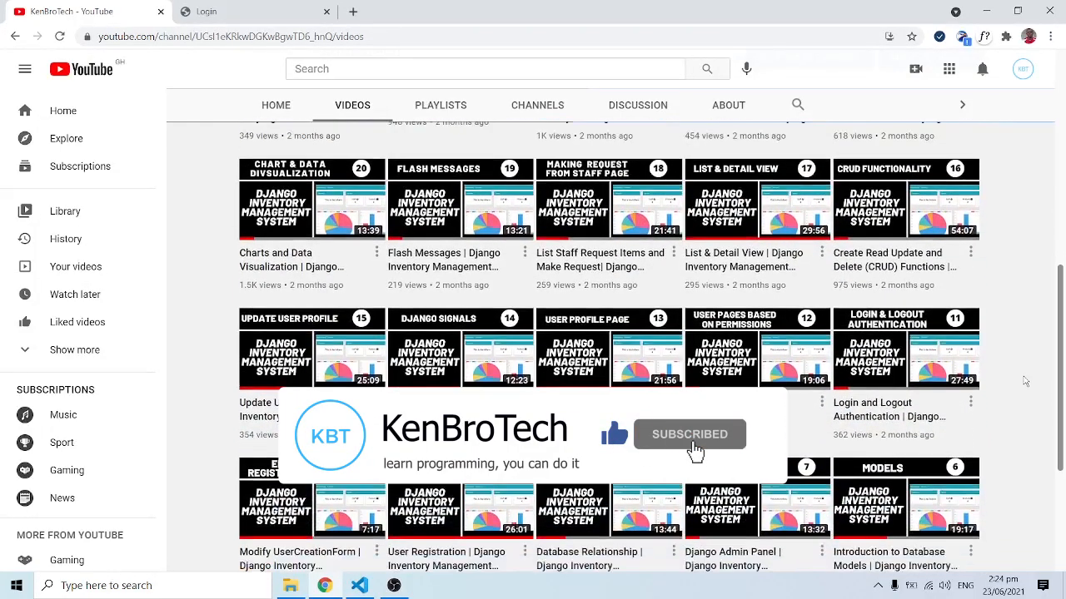
{"action": "scroll", "scroll_direction": "down", "scroll_amount": 3}
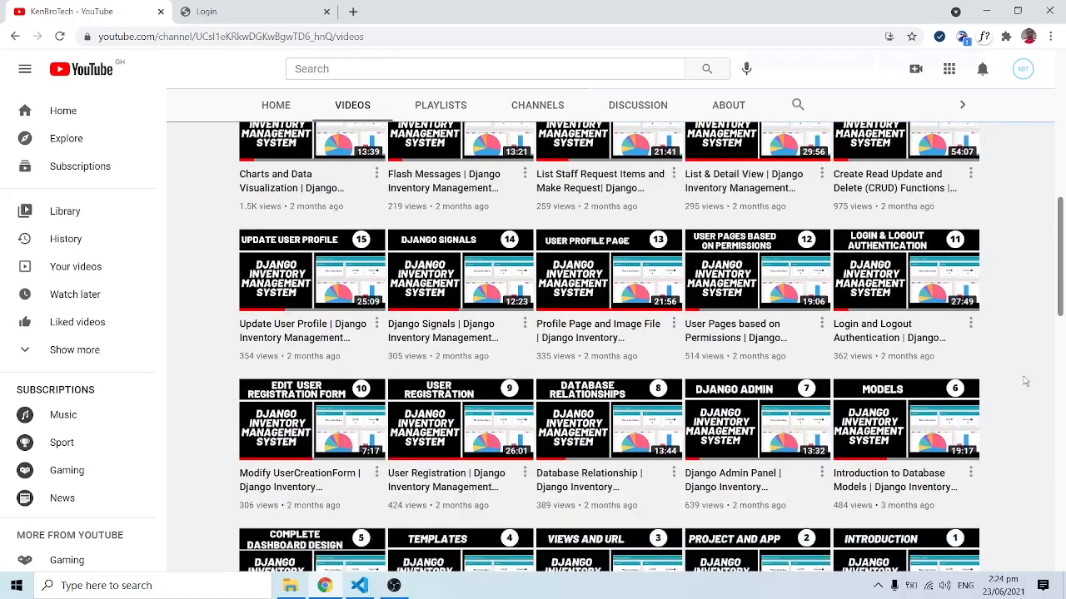
{"action": "scroll", "scroll_direction": "down", "scroll_amount": 3}
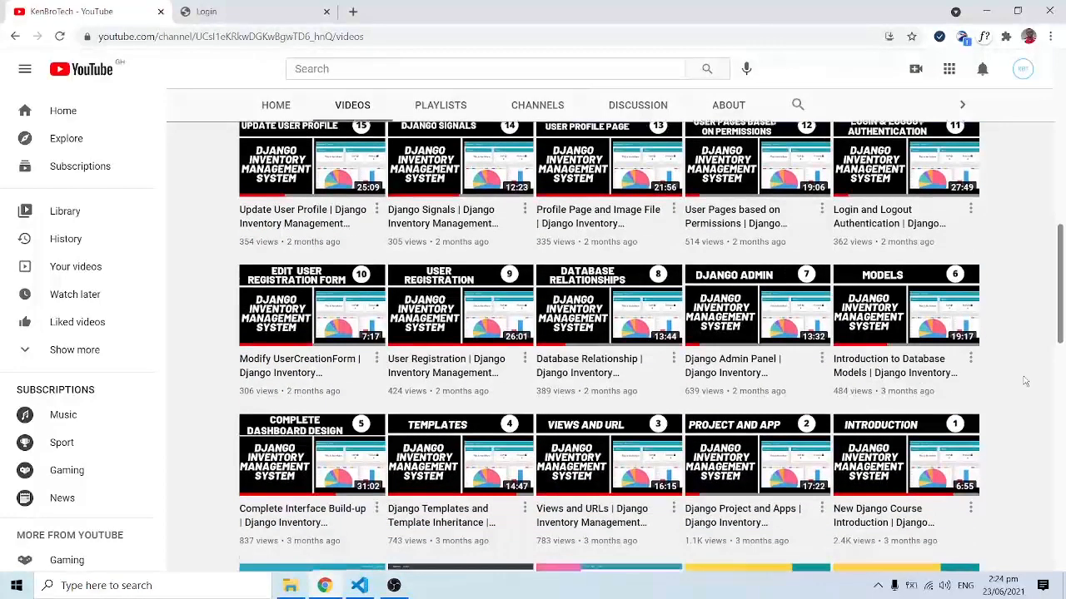
{"action": "scroll", "scroll_direction": "down", "scroll_amount": 3}
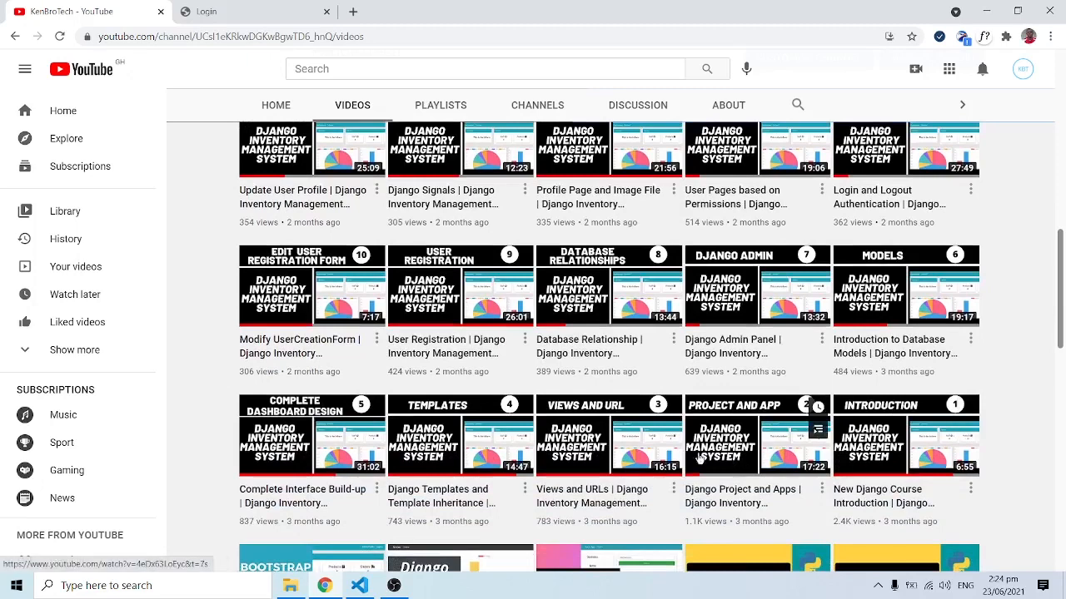
{"action": "mouse_move", "coordinate": [904, 405]}
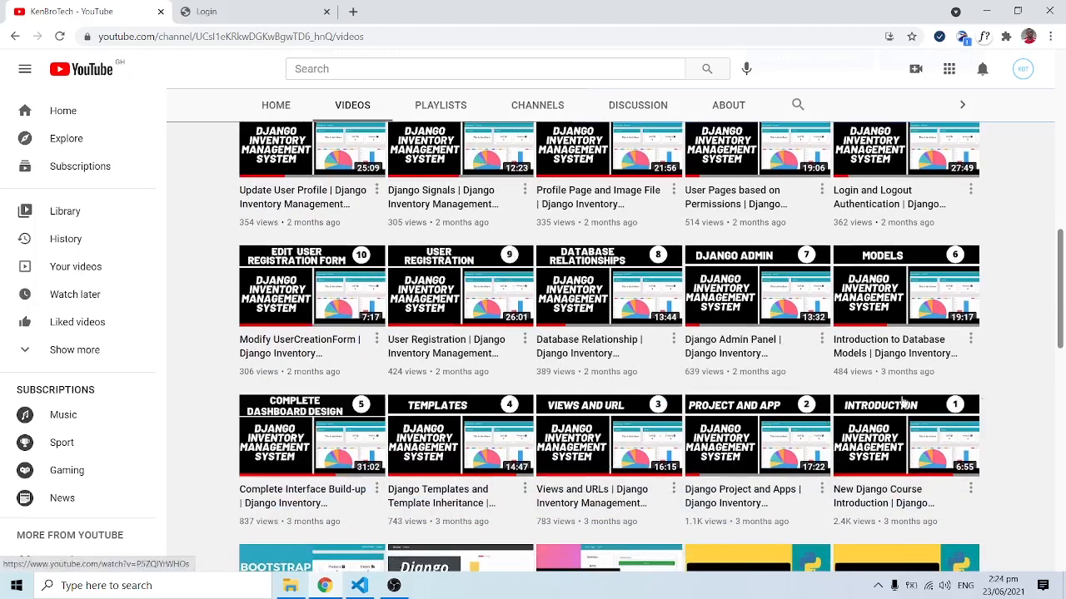
{"action": "scroll", "scroll_direction": "down", "scroll_amount": 3}
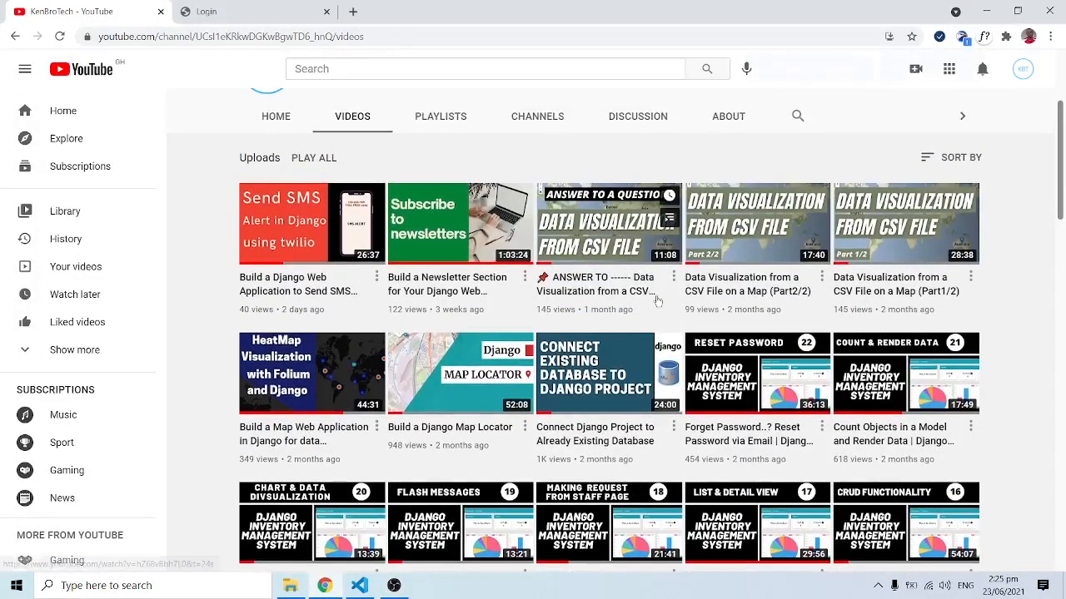
{"action": "mouse_move", "coordinate": [452, 223]}
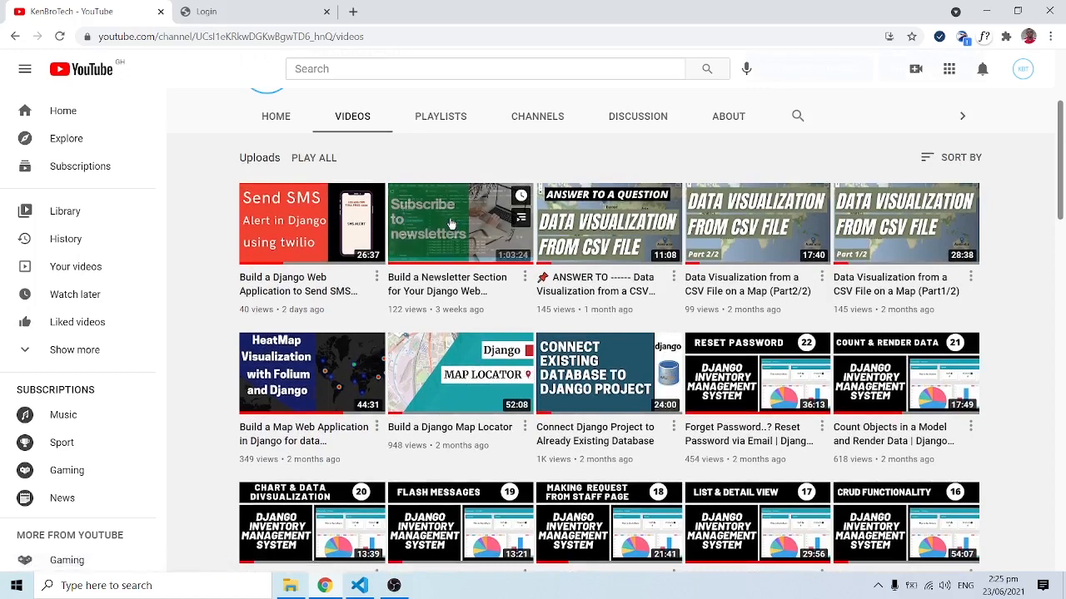